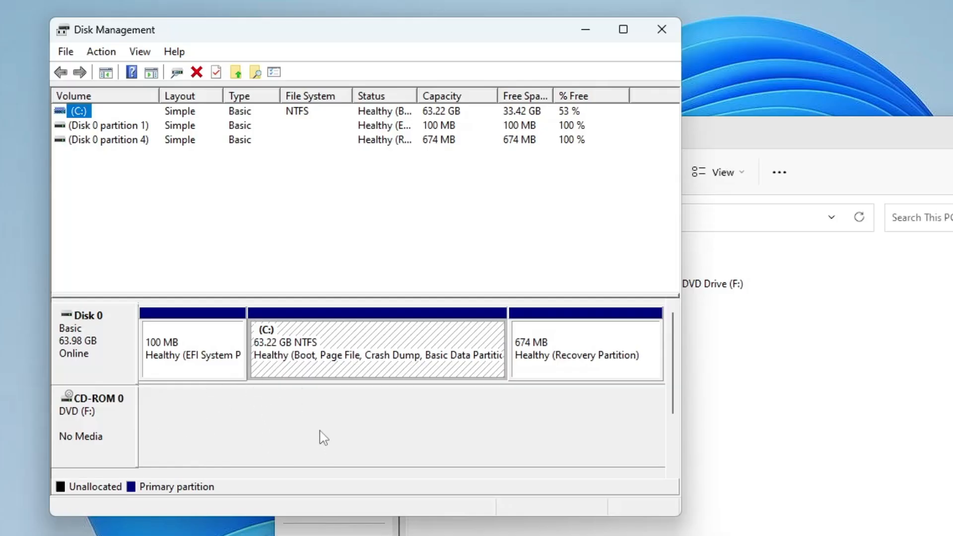
mouse_move(105, 353)
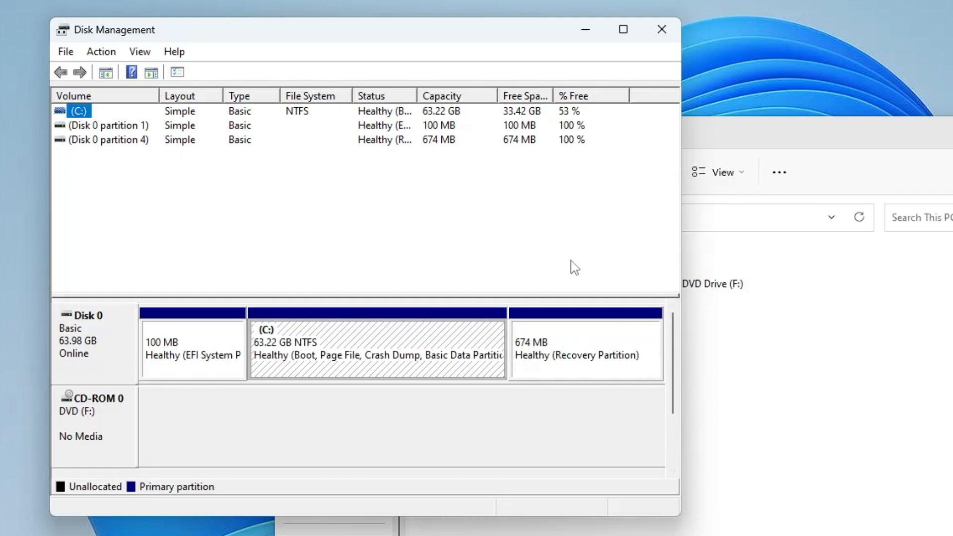
mouse_move(571, 265)
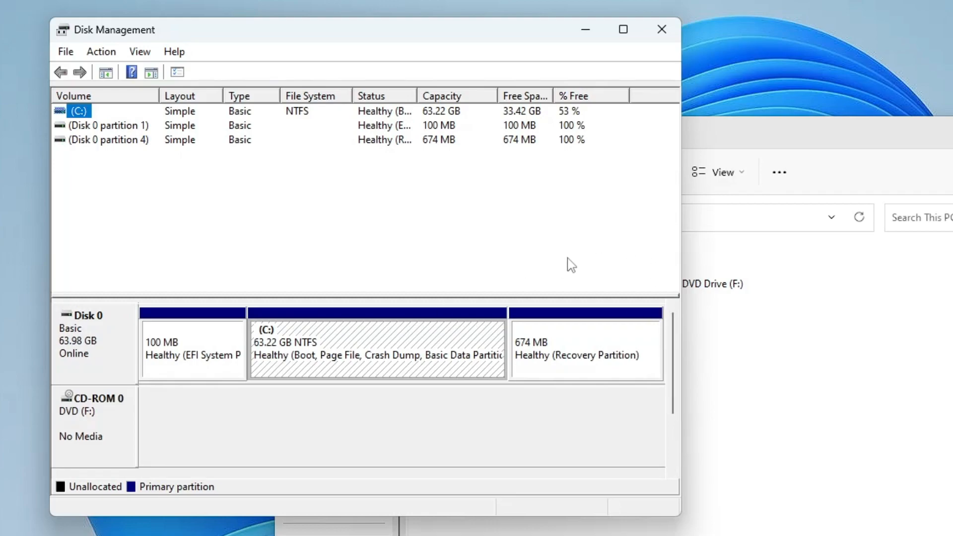
mouse_move(565, 262)
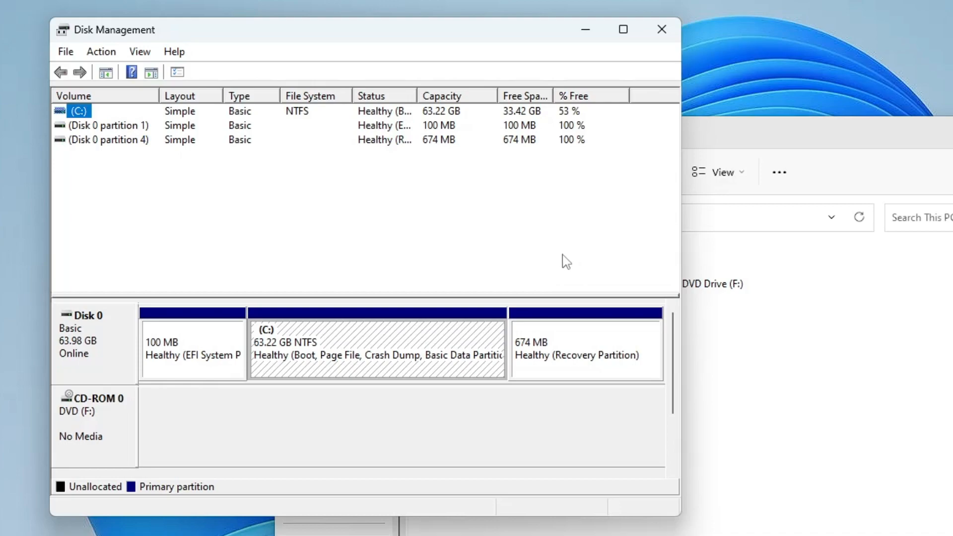
mouse_move(563, 259)
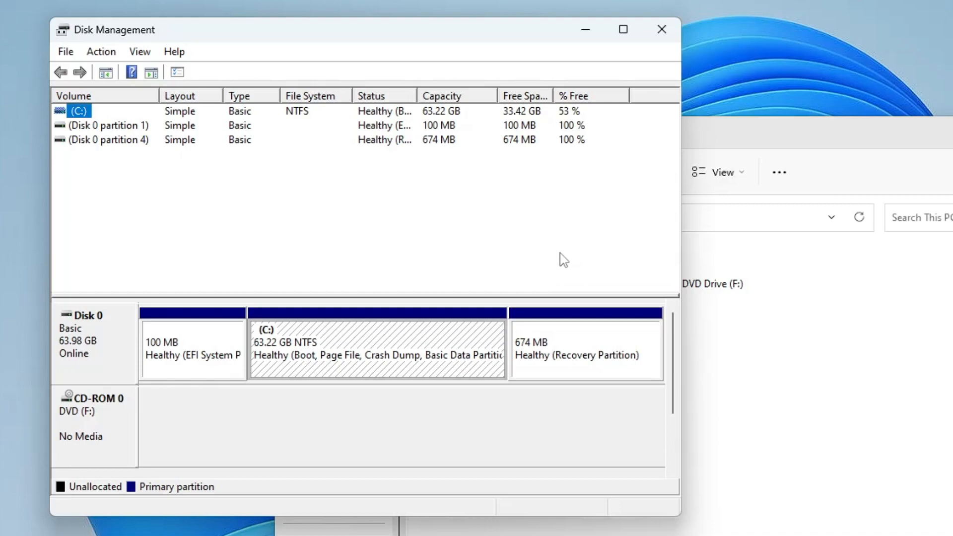
mouse_move(517, 275)
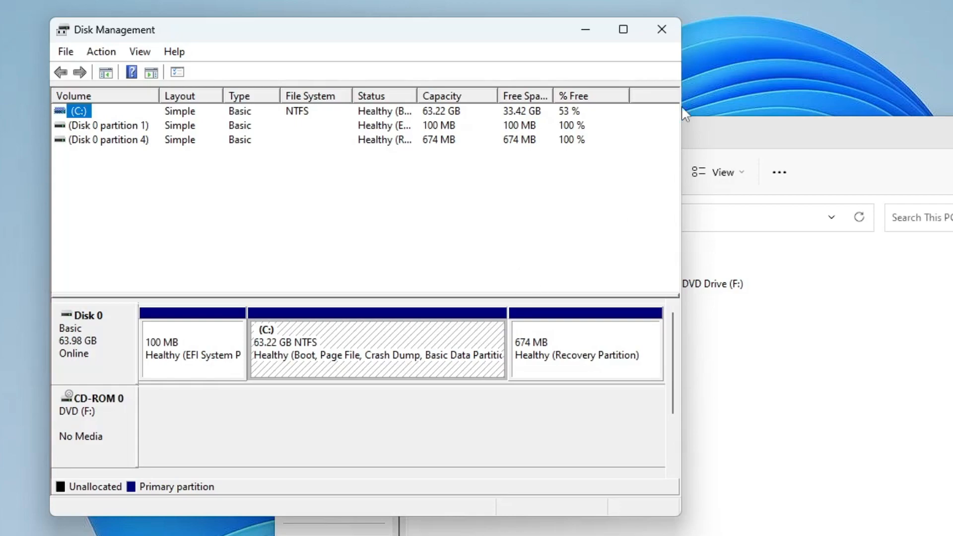
mouse_move(356, 416)
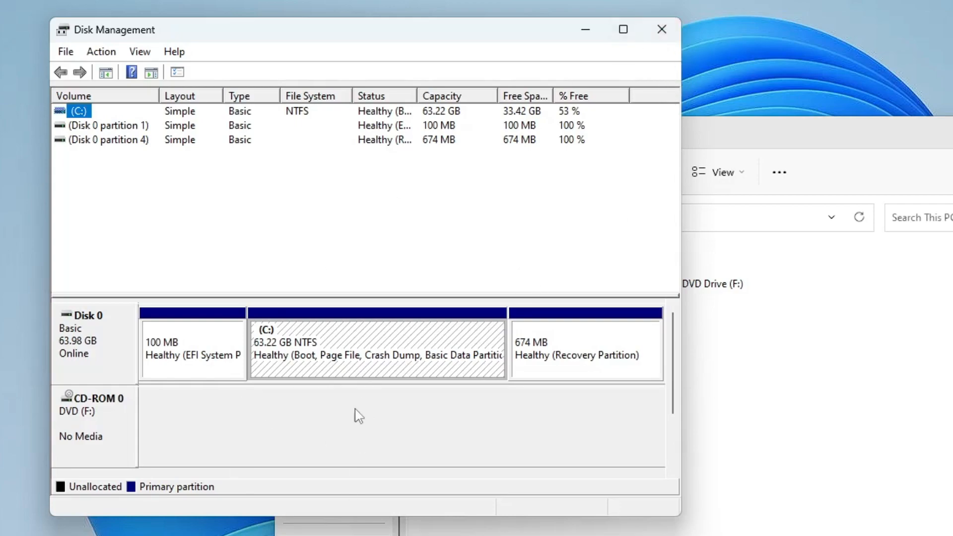
mouse_move(705, 55)
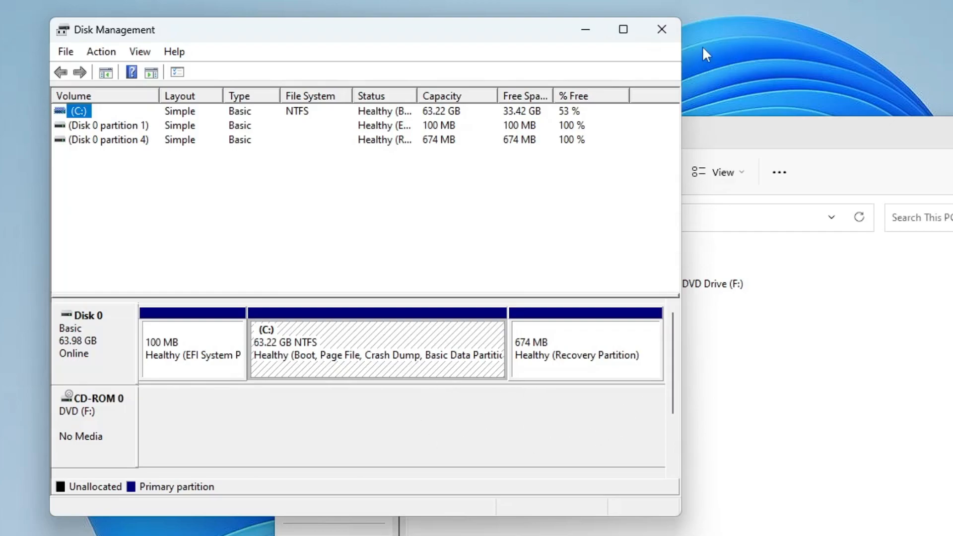
Search Start for 'powe' and open the Balanced plan's edit settings in Power Options
left_click(660, 29)
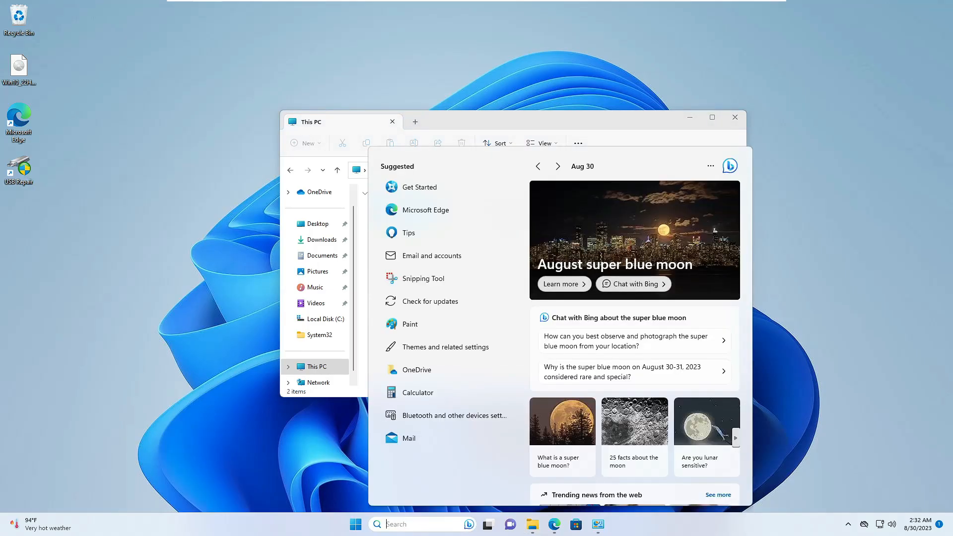
type("powe")
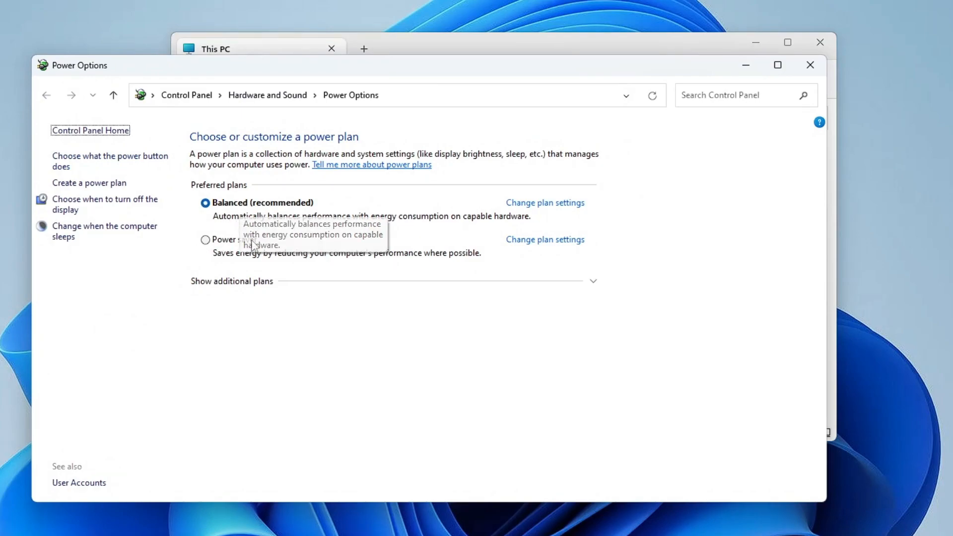
mouse_move(241, 205)
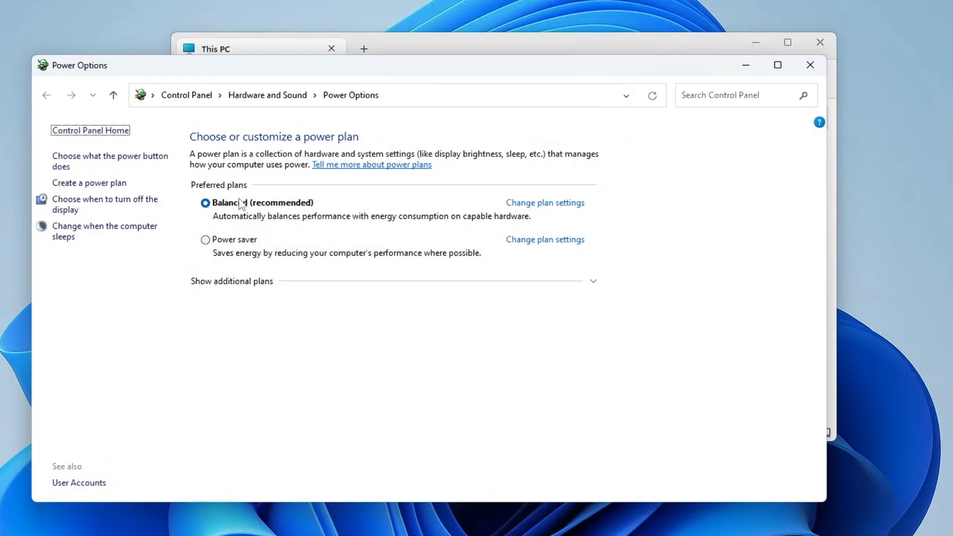
mouse_move(540, 209)
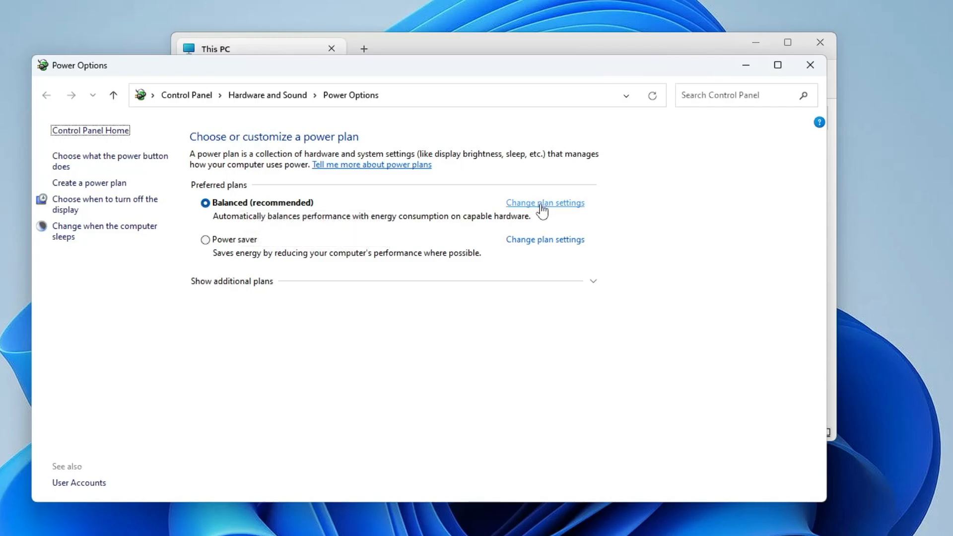
left_click(545, 203)
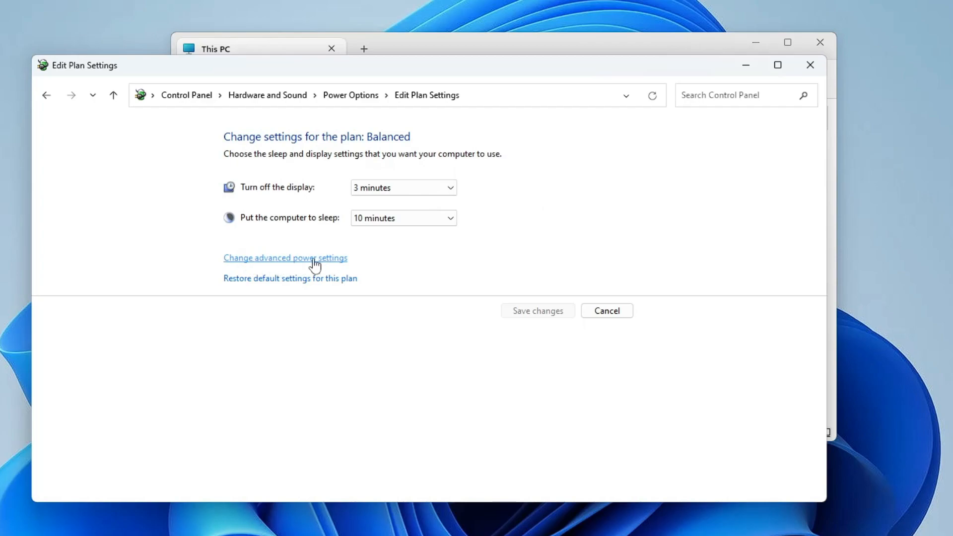
Set USB selective suspend to Disabled in the Balanced plan's advanced settings, then apply and confirm
left_click(286, 258)
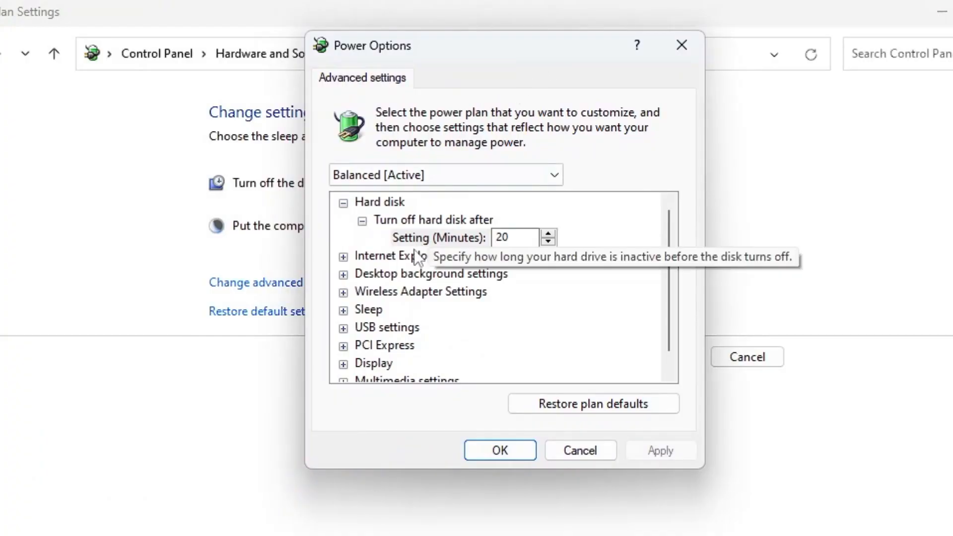
mouse_move(385, 336)
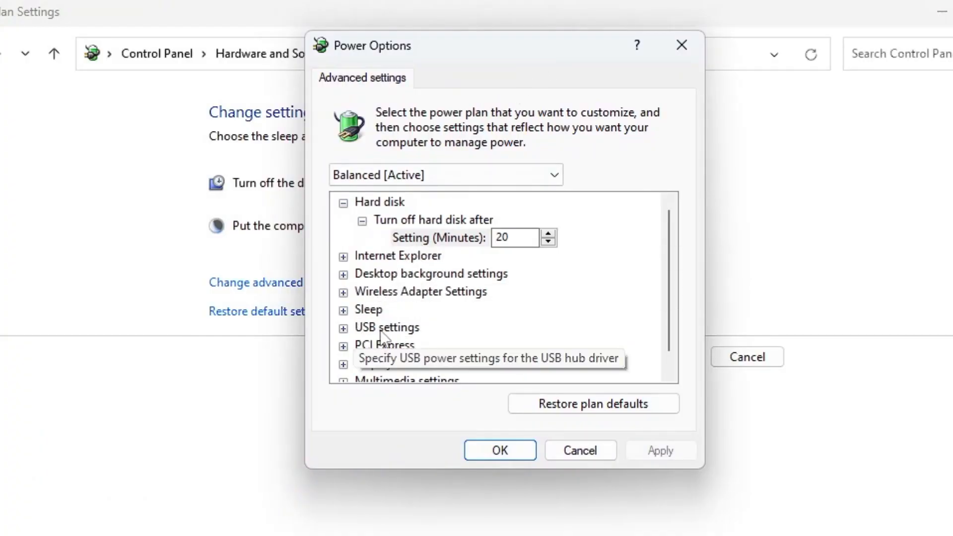
left_click(344, 327)
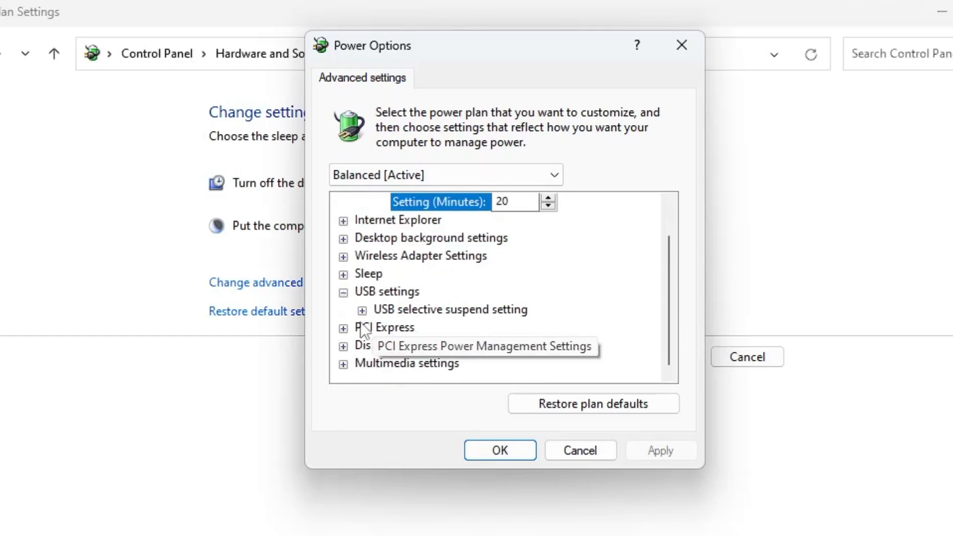
mouse_move(493, 320)
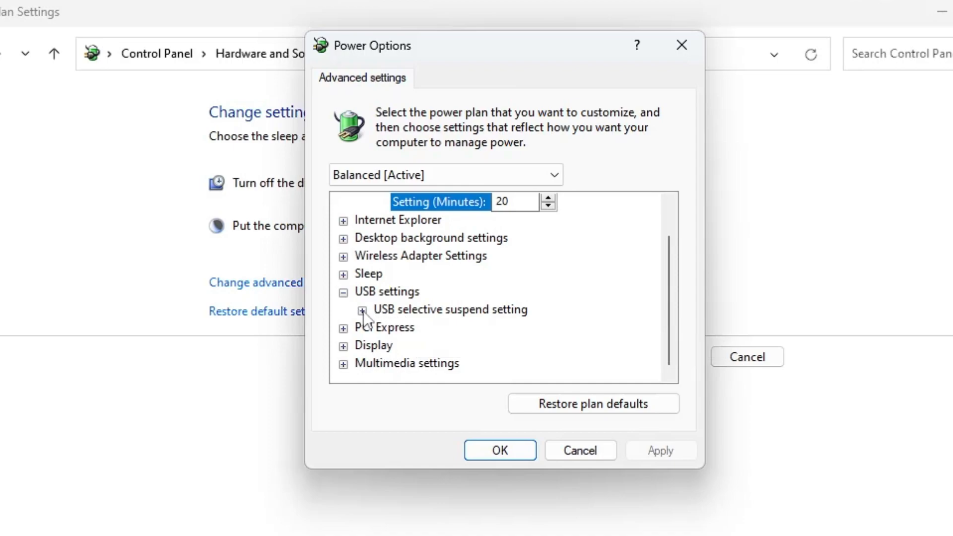
left_click(362, 310)
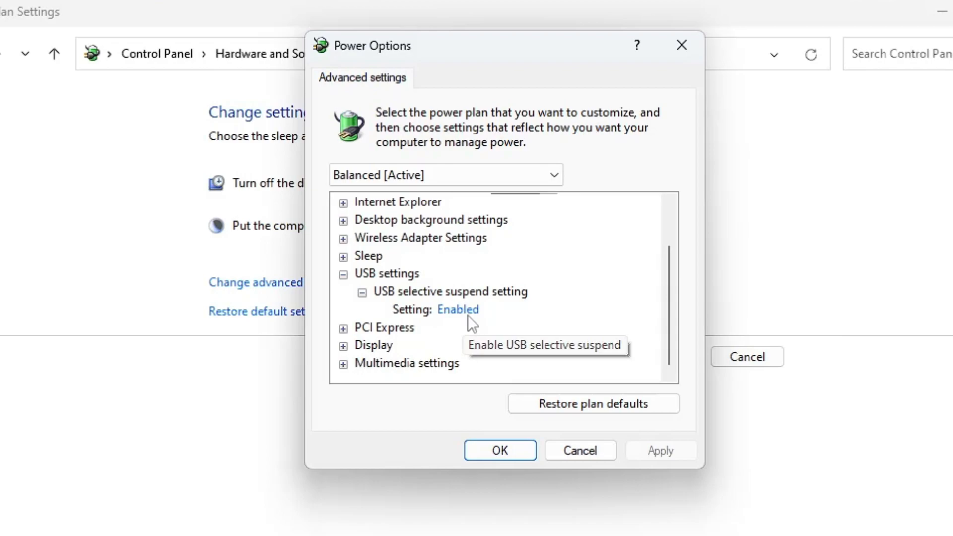
left_click(458, 310)
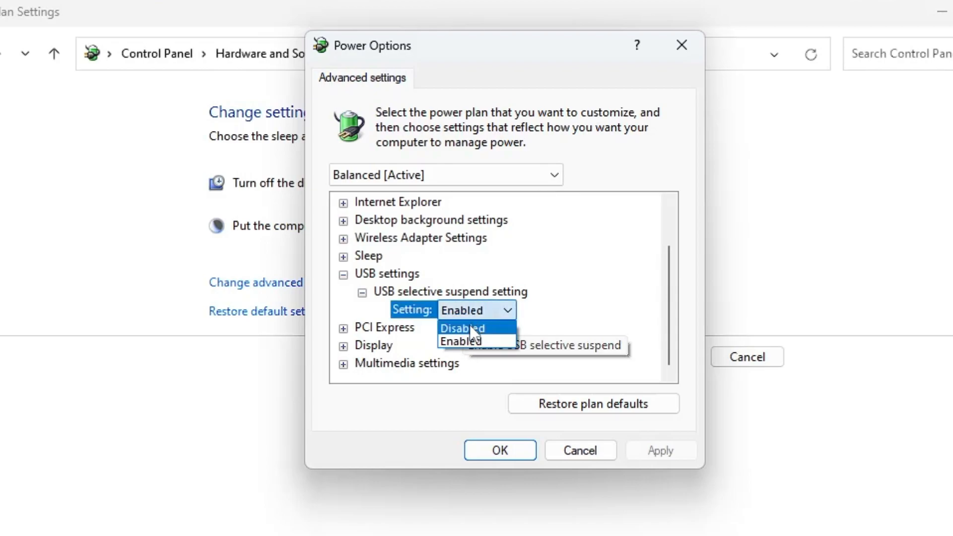
left_click(461, 328)
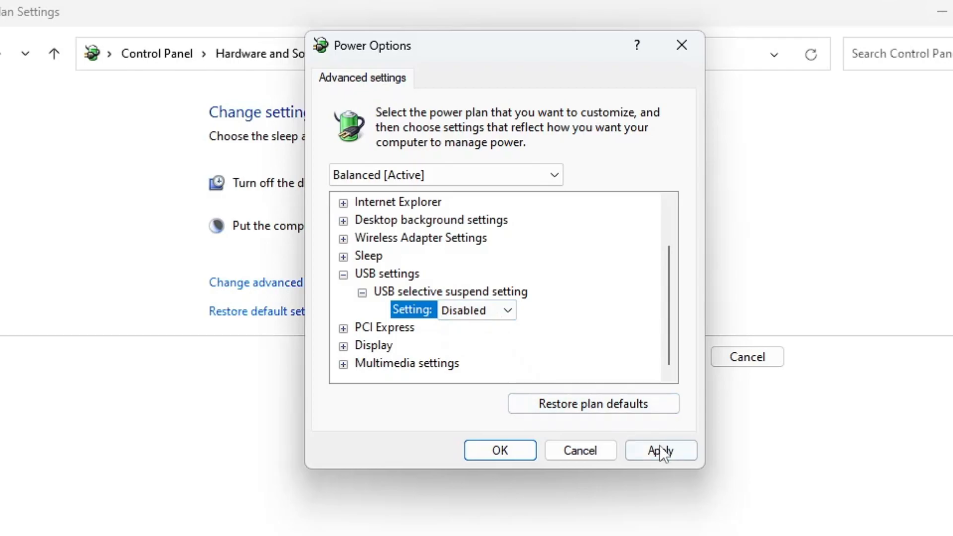
left_click(660, 450)
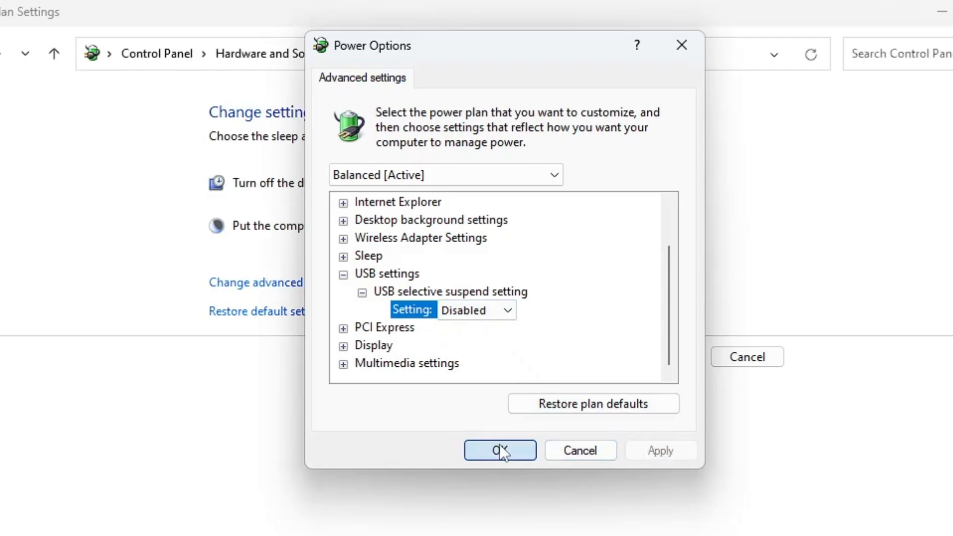
left_click(500, 451)
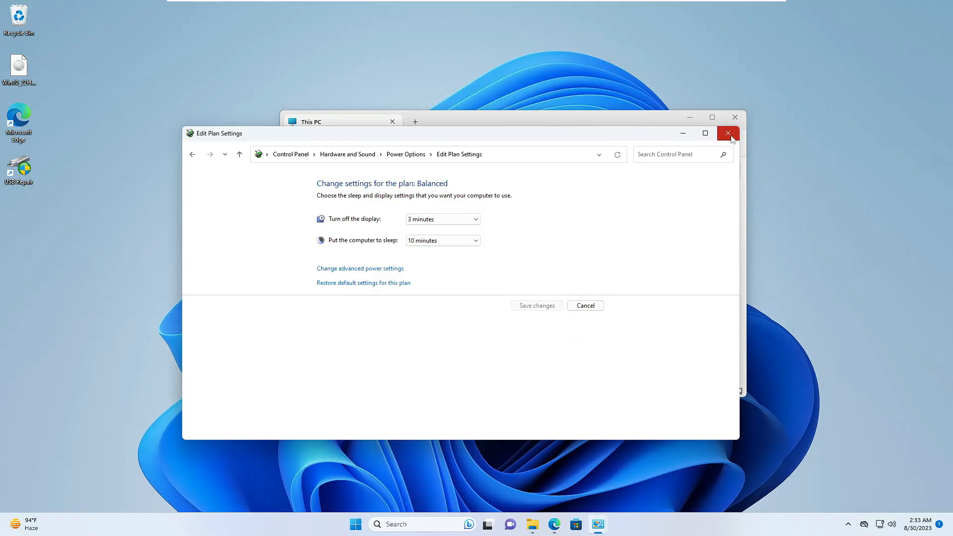
Open Device Manager, show hidden devices, and expand Universal Serial Bus controllers
left_click(728, 133)
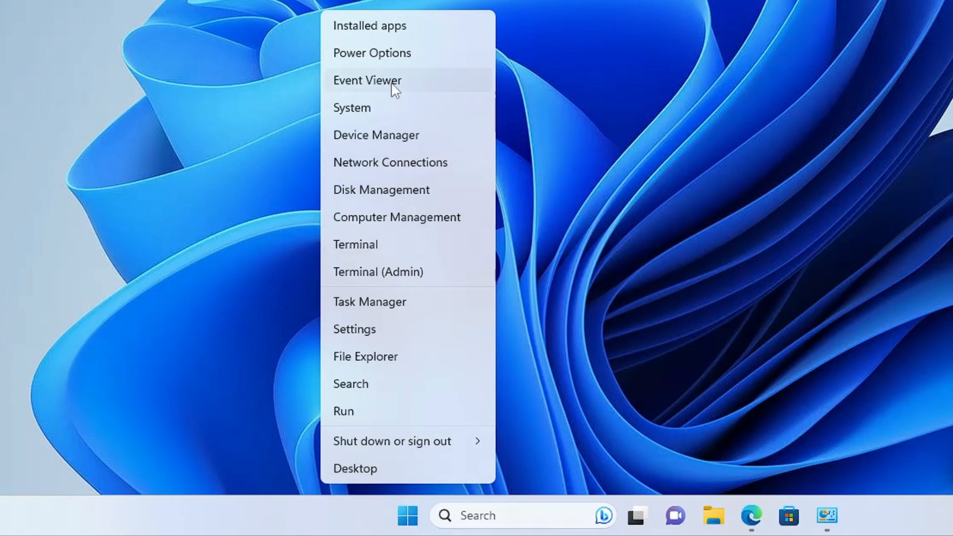
left_click(376, 135)
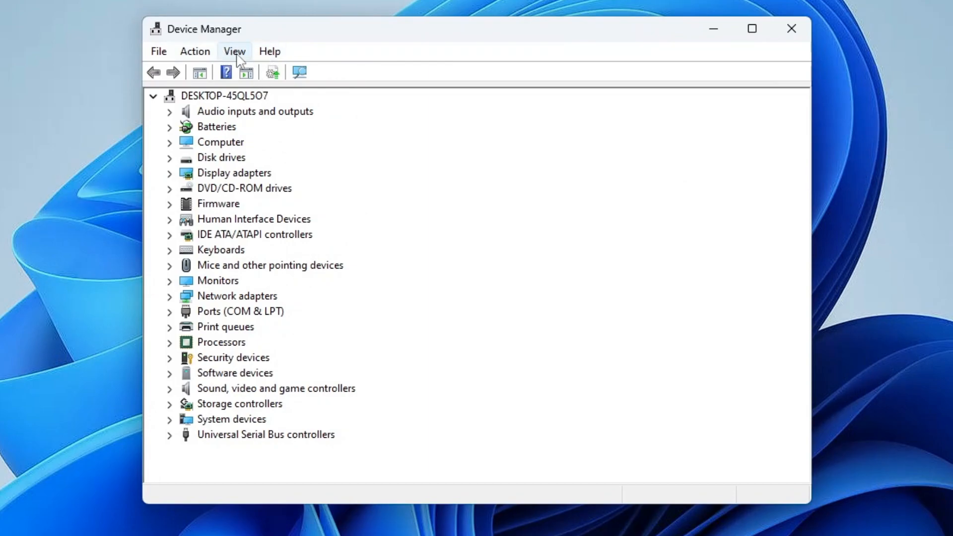
left_click(235, 51)
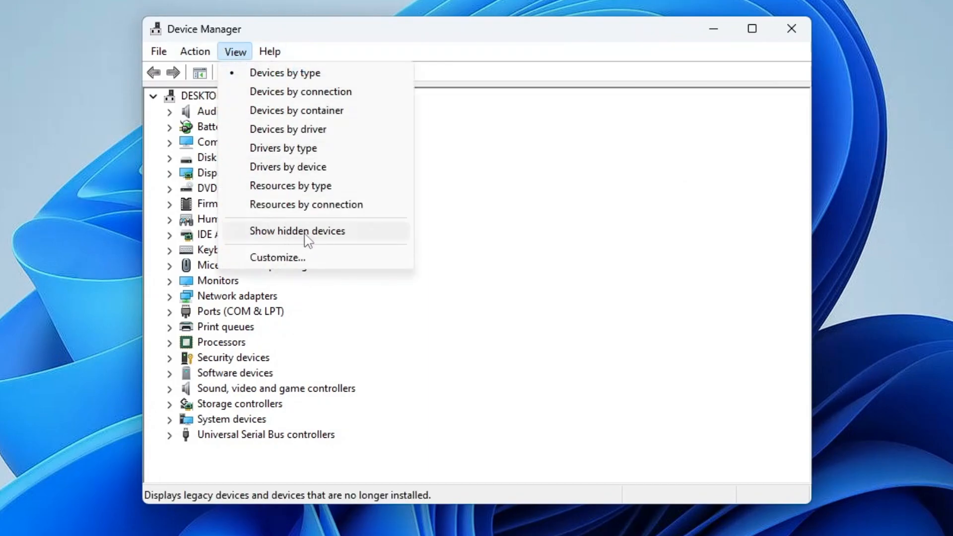
left_click(297, 231)
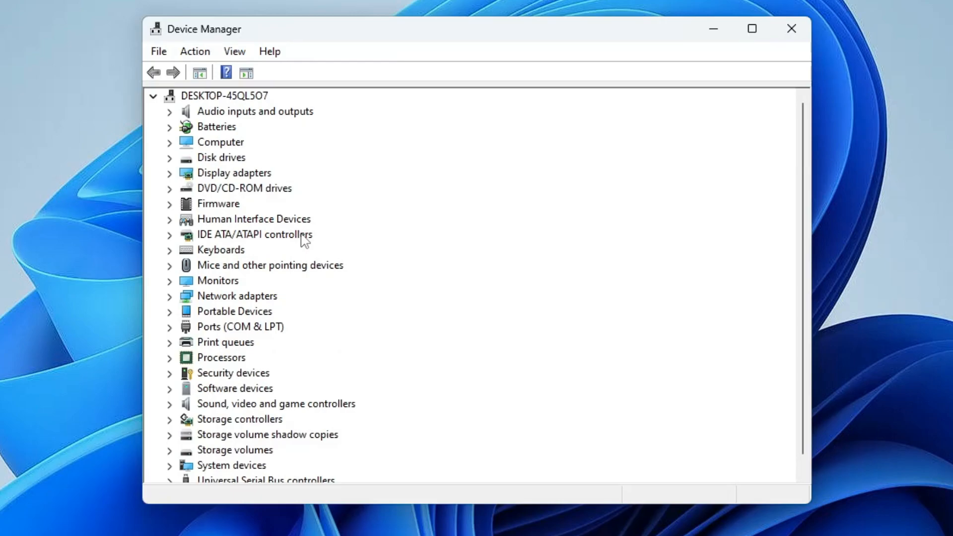
scroll("down", 3)
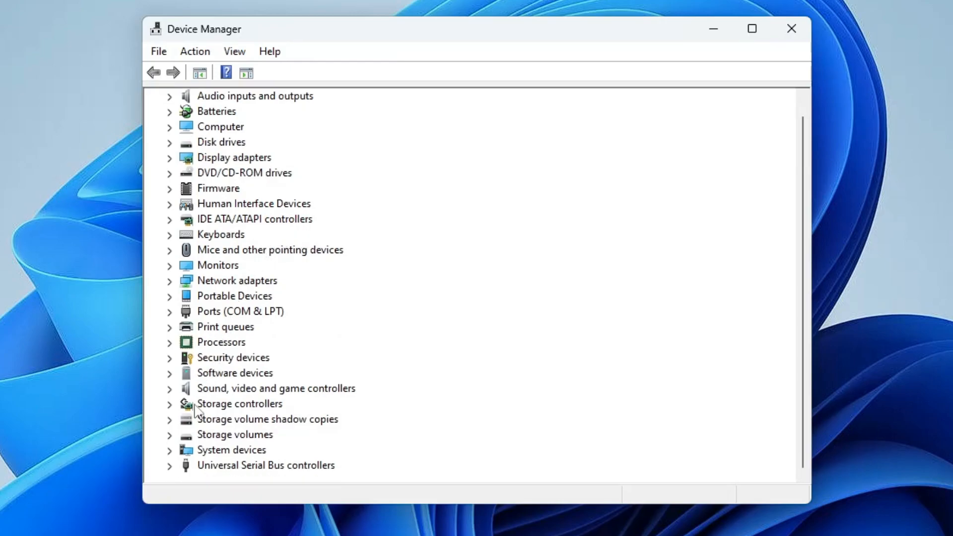
mouse_move(258, 471)
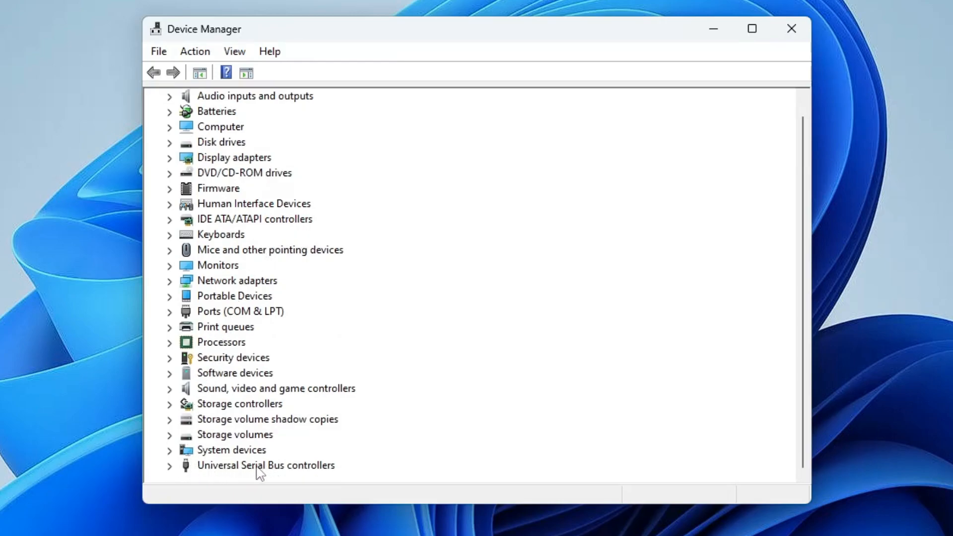
left_click(170, 465)
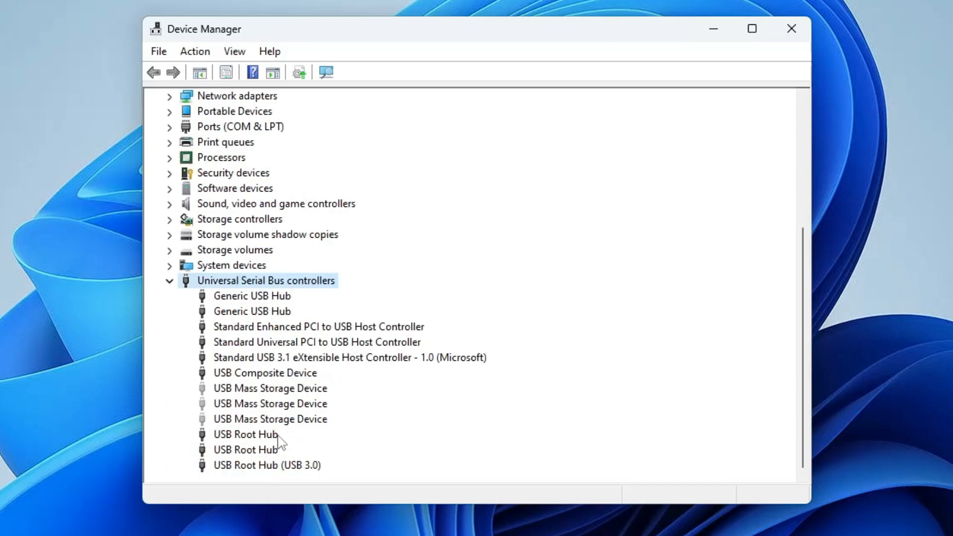
mouse_move(252, 418)
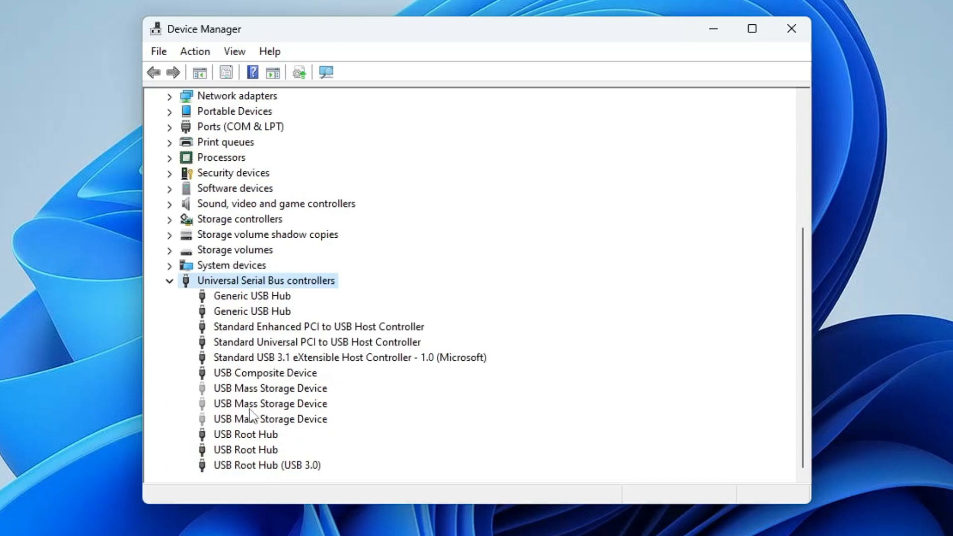
mouse_move(255, 334)
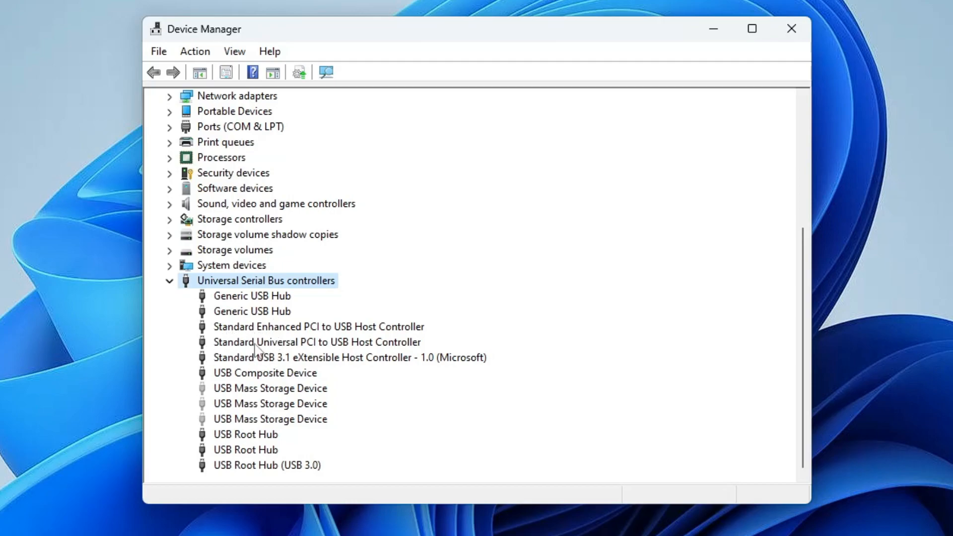
Dismiss a host controller's menu and open the first USB Root Hub's context menu
left_click(315, 342)
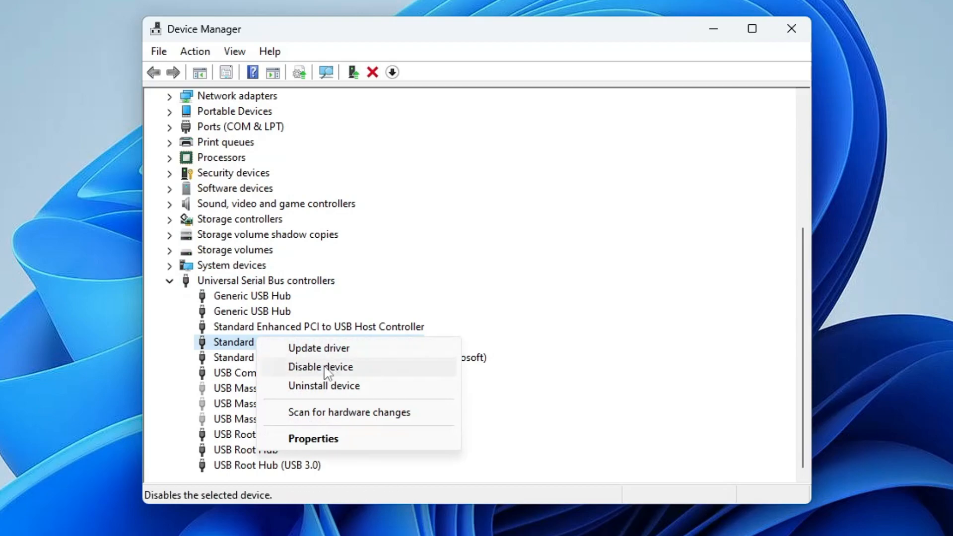
mouse_move(333, 372)
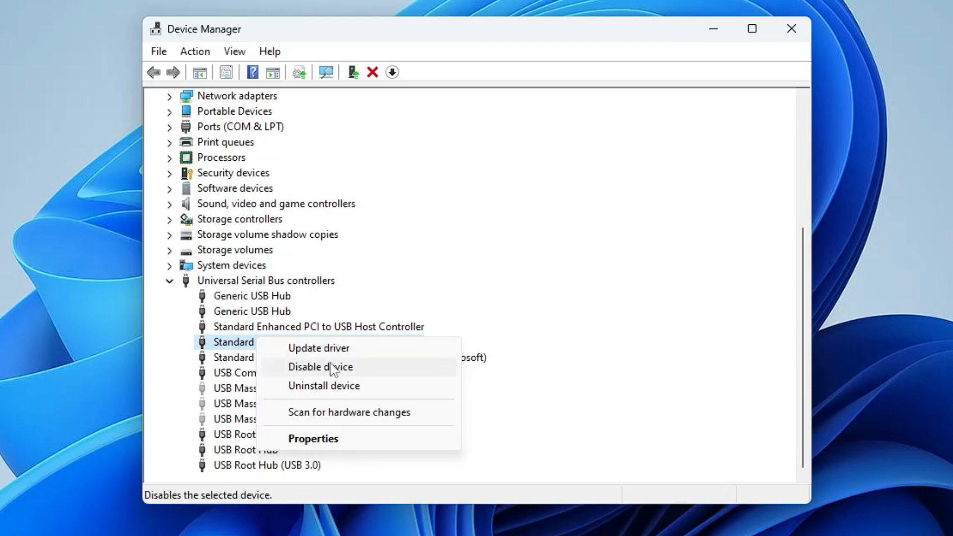
mouse_move(346, 423)
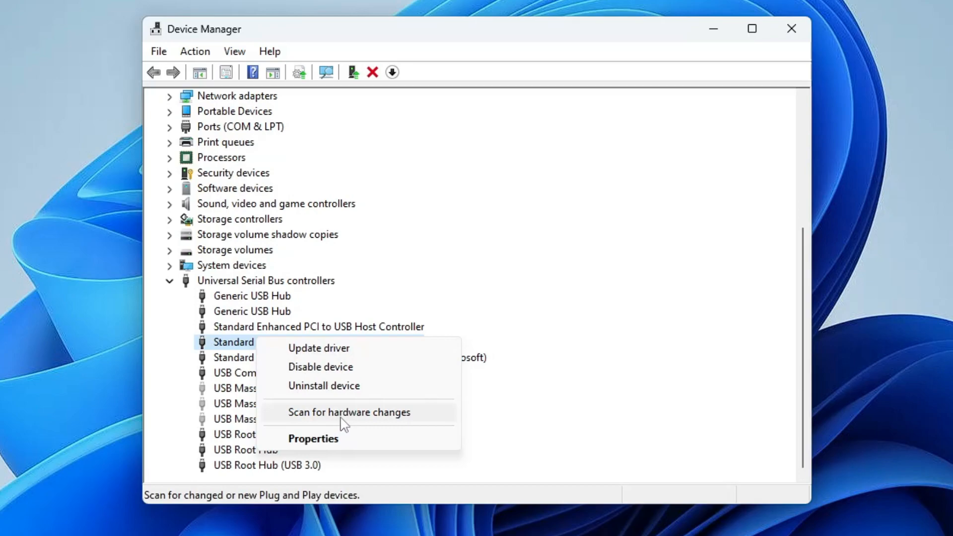
left_click(350, 413)
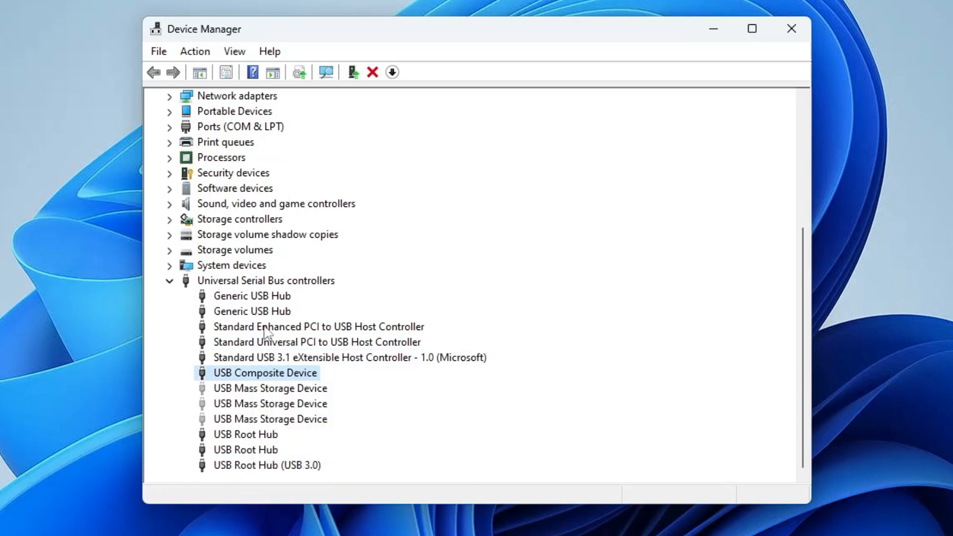
left_click(246, 434)
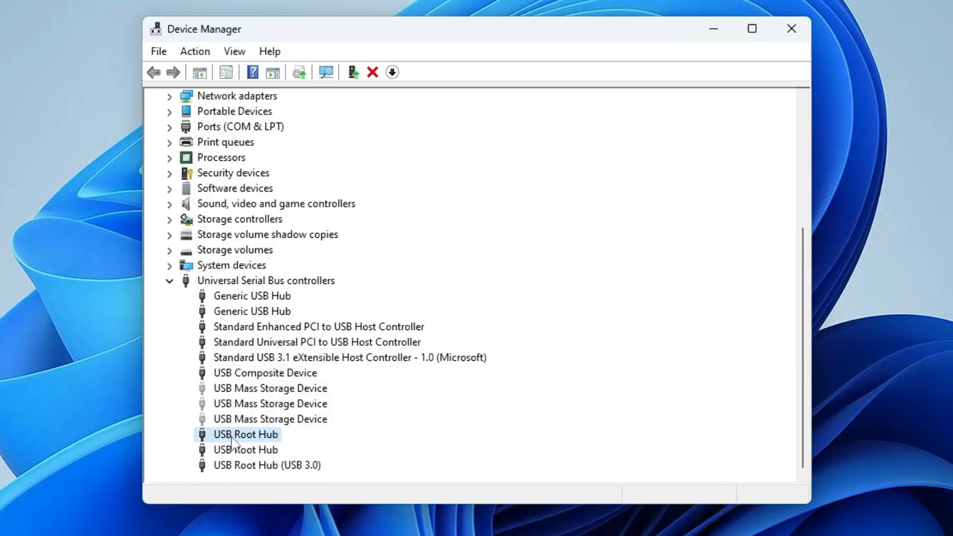
mouse_move(264, 449)
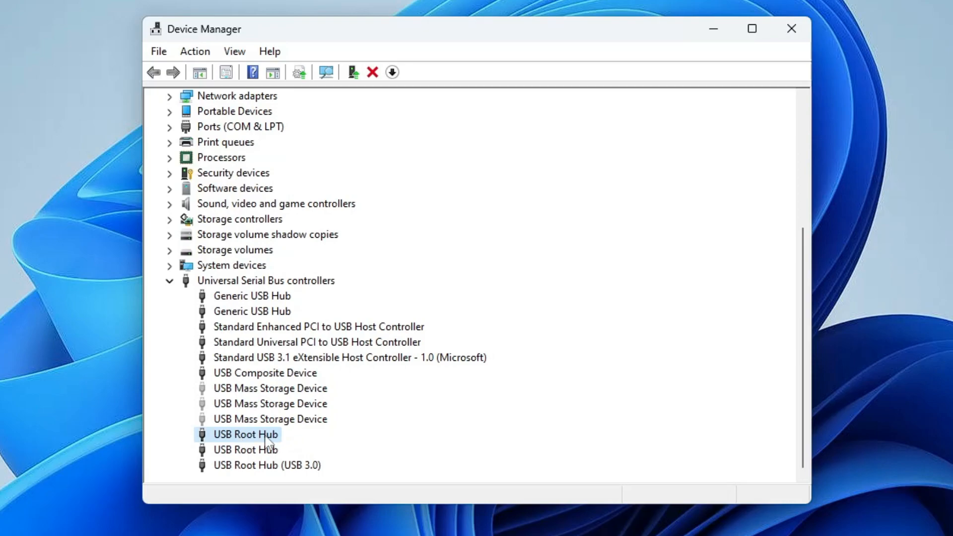
right_click(245, 435)
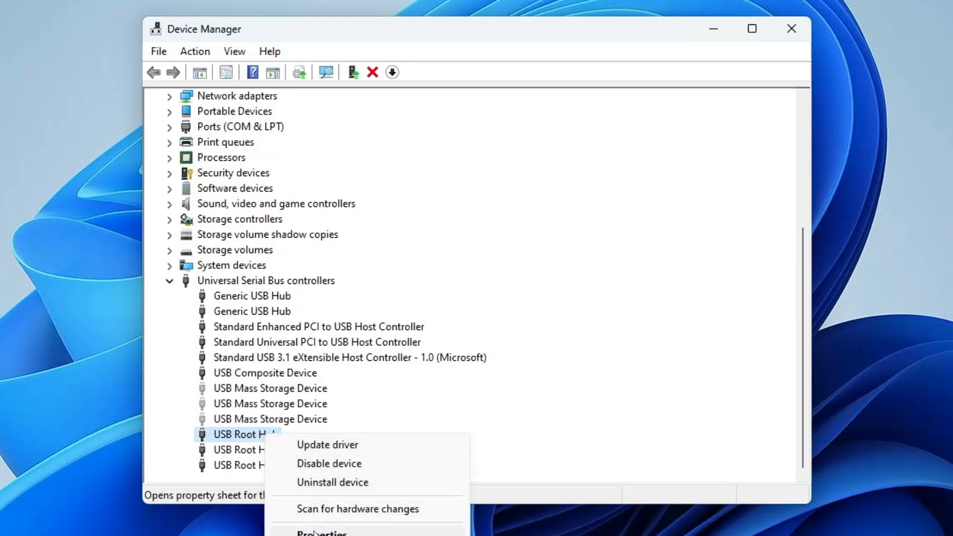
Uncheck 'Allow the computer to turn off this device' for the first USB Root Hub
left_click(321, 531)
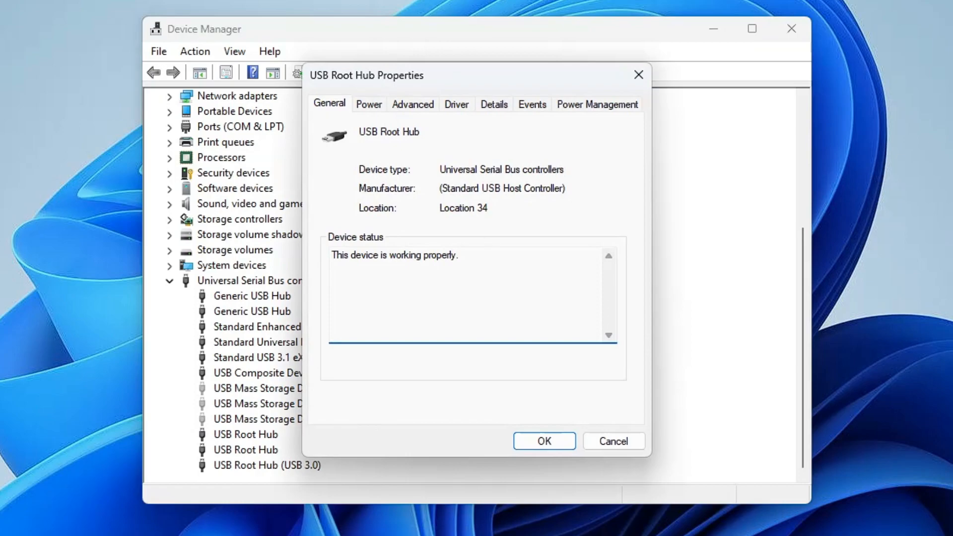
left_click(597, 104)
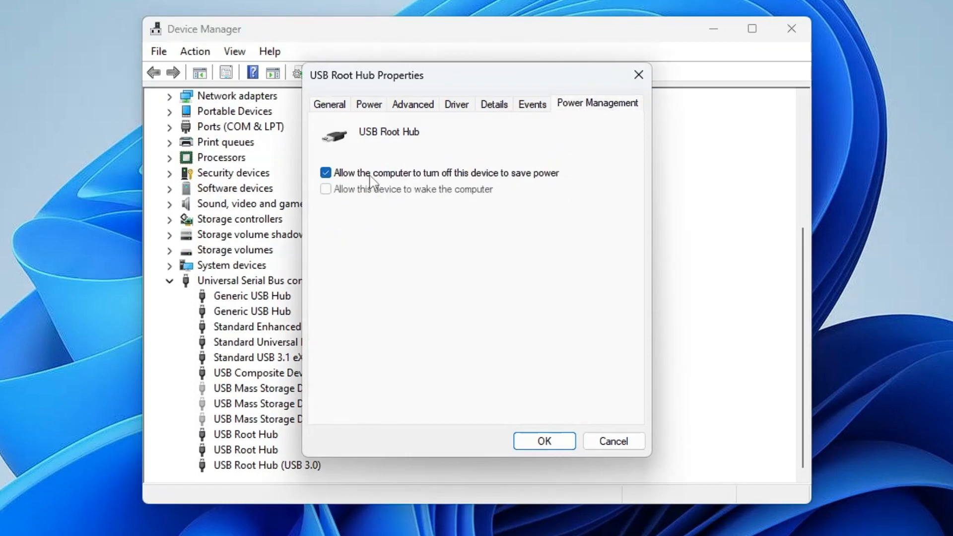
left_click(326, 173)
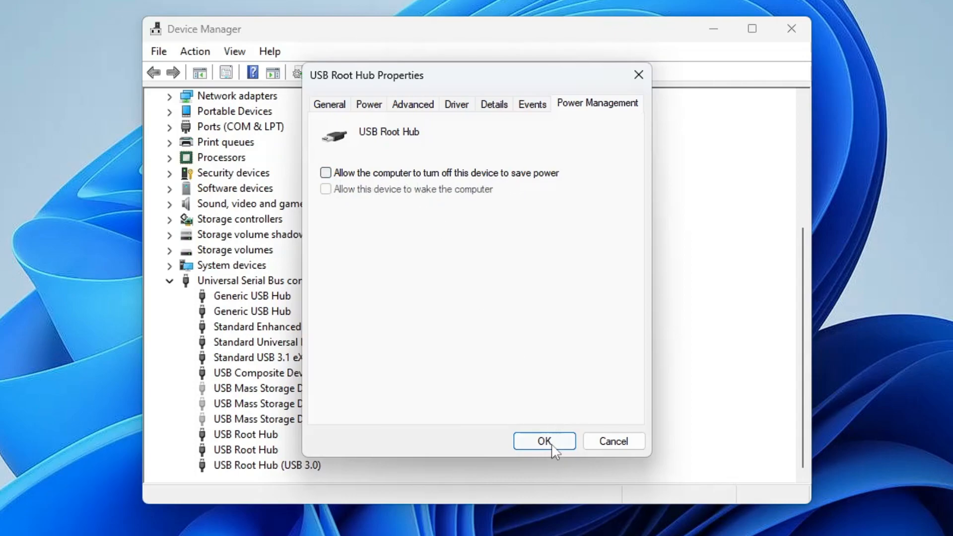
left_click(544, 441)
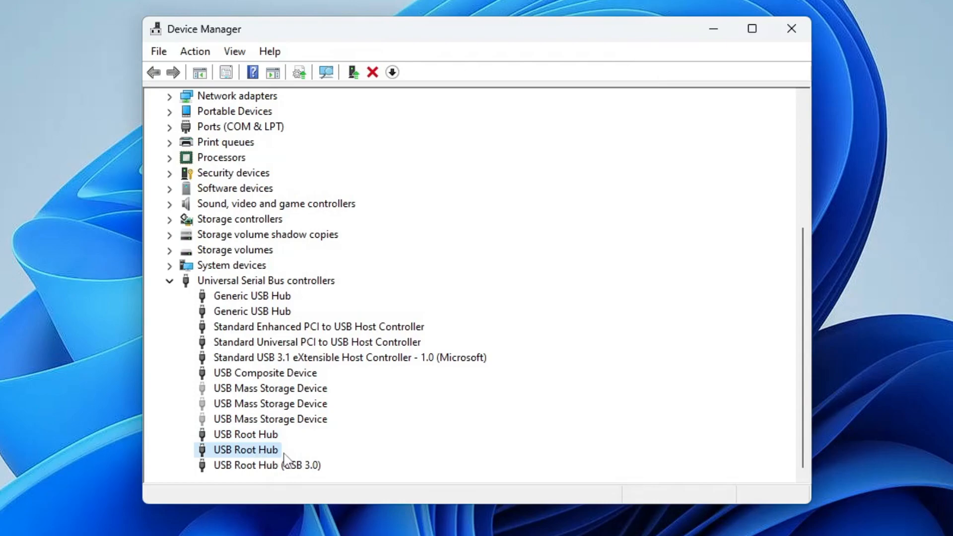
Review power settings for the second and USB 3.0 Root Hubs, then close Device Manager
right_click(246, 450)
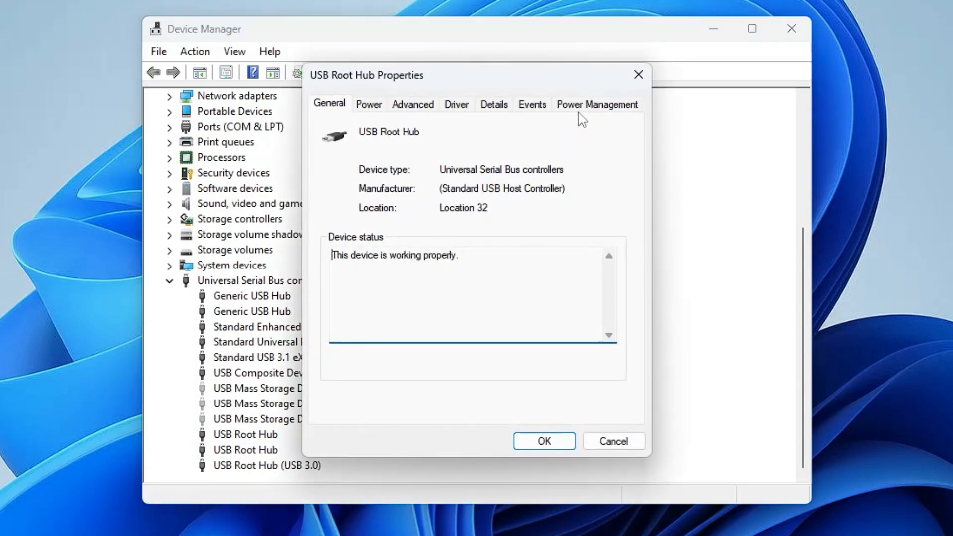
left_click(597, 104)
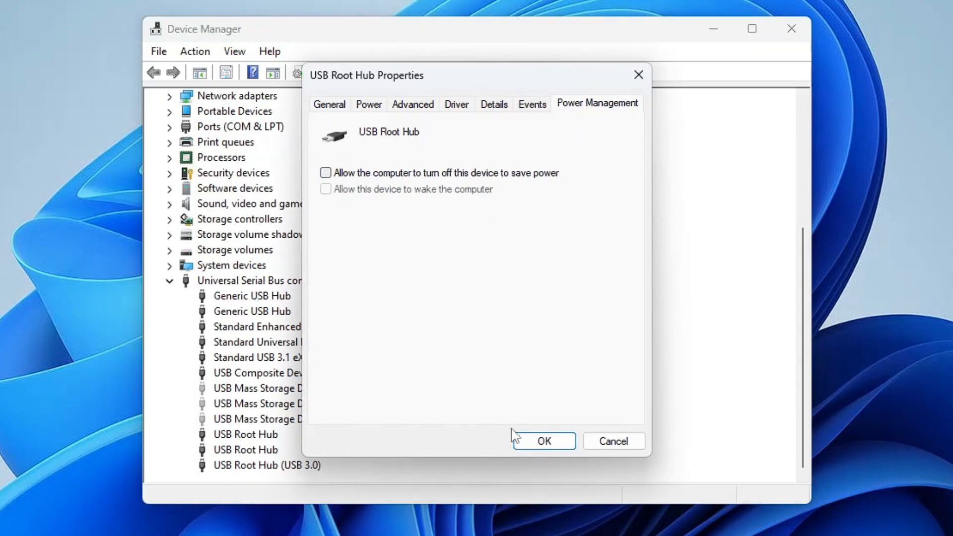
left_click(545, 441)
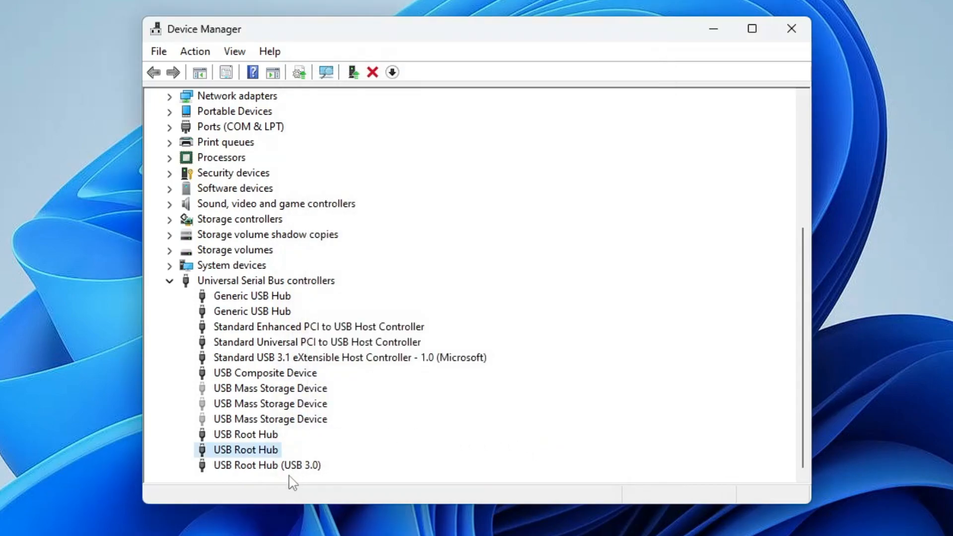
right_click(247, 465)
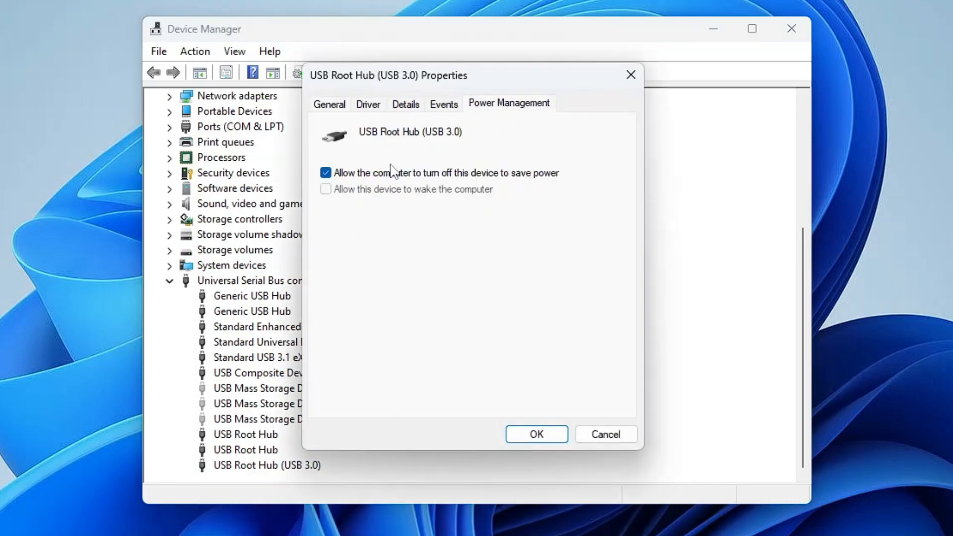
left_click(539, 434)
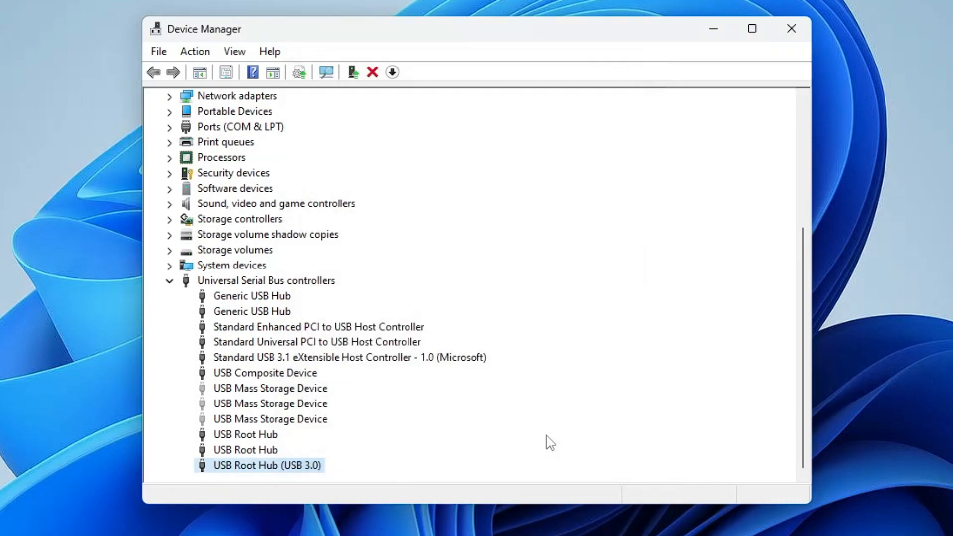
mouse_move(368, 302)
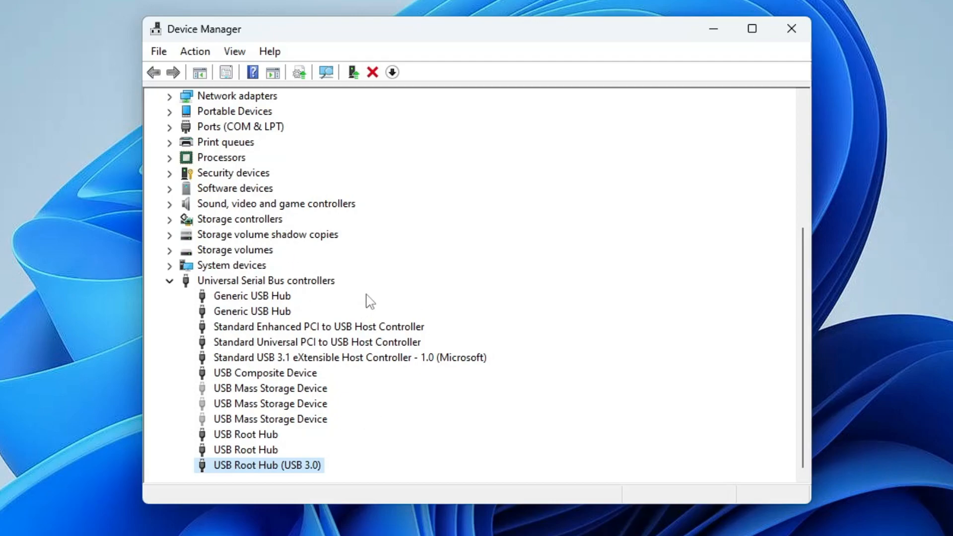
left_click(791, 28)
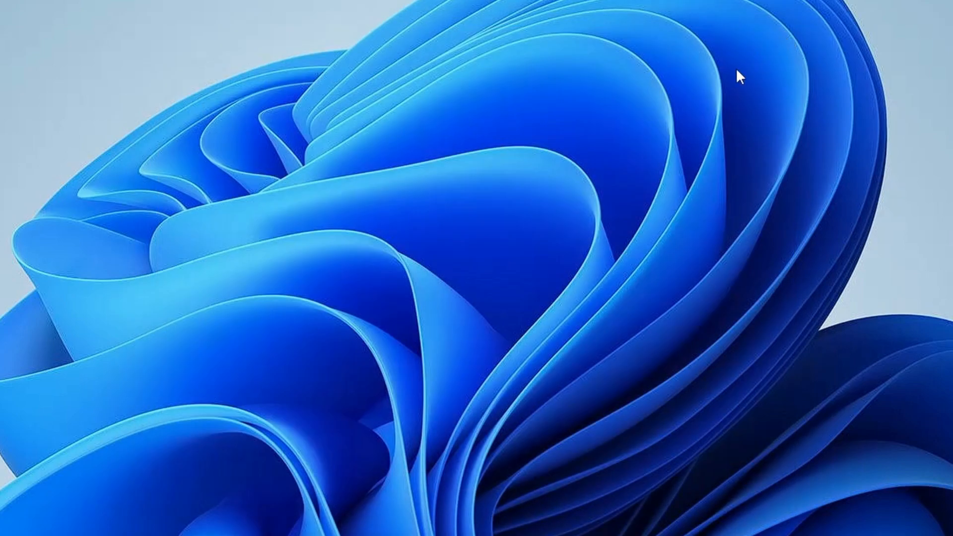
Check This PC twice, finding only Local Disk (C:) and DVD Drive (F:)
left_click(532, 525)
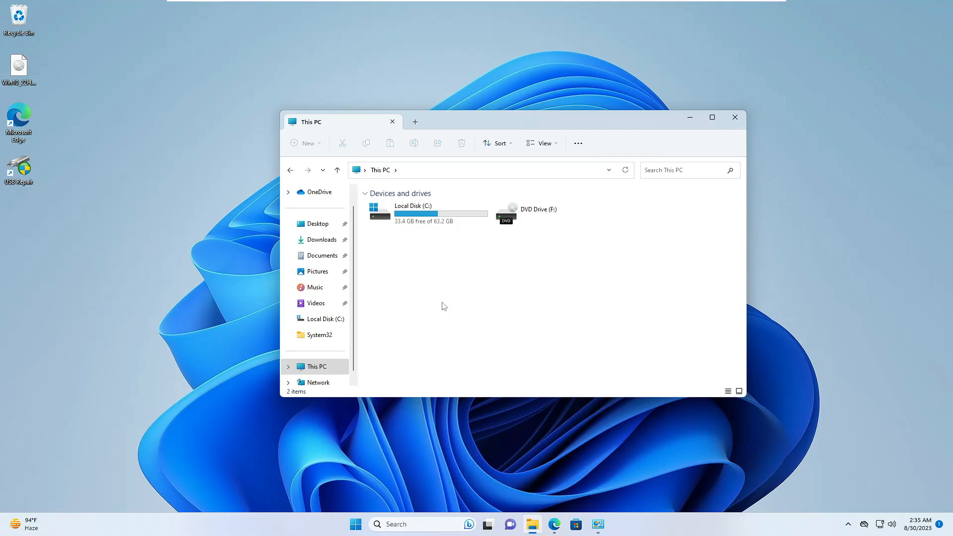
mouse_move(447, 306)
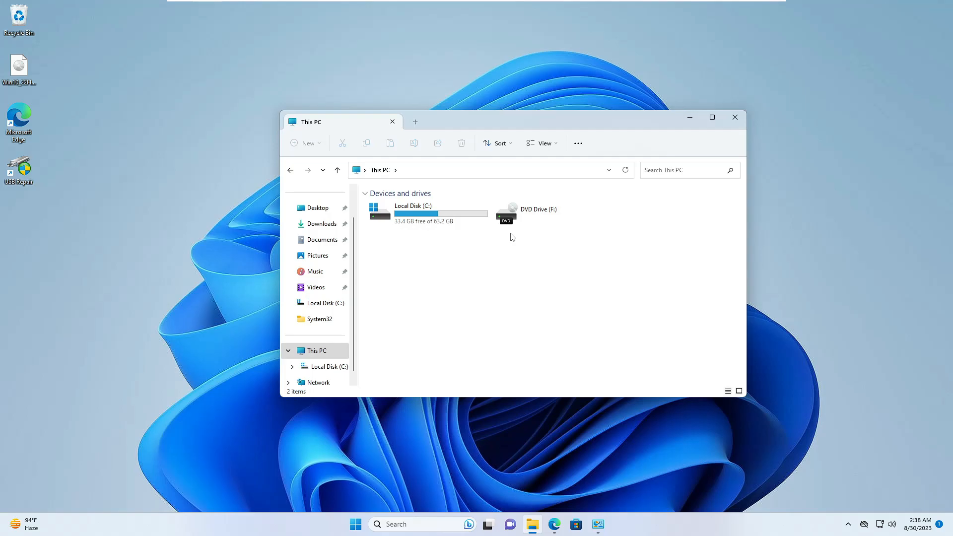
mouse_move(574, 201)
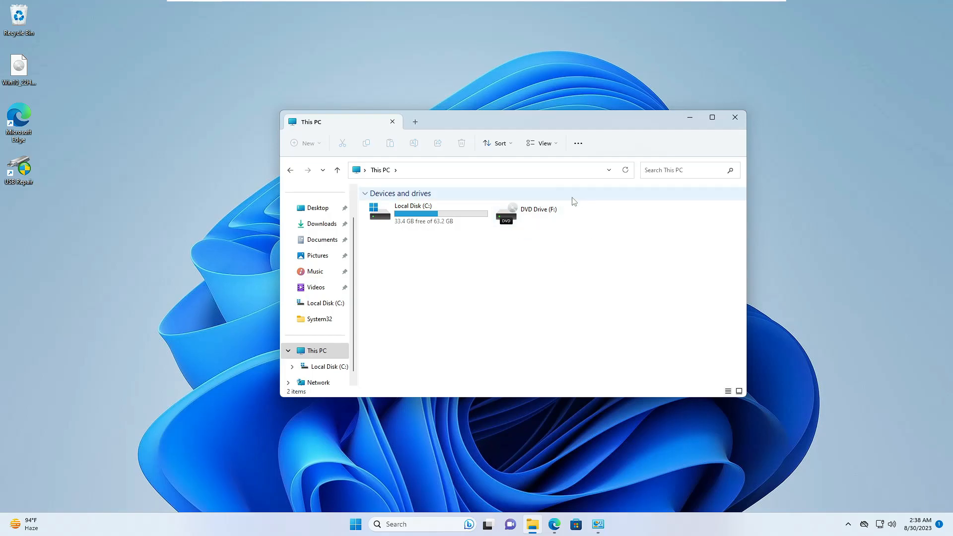
mouse_move(735, 117)
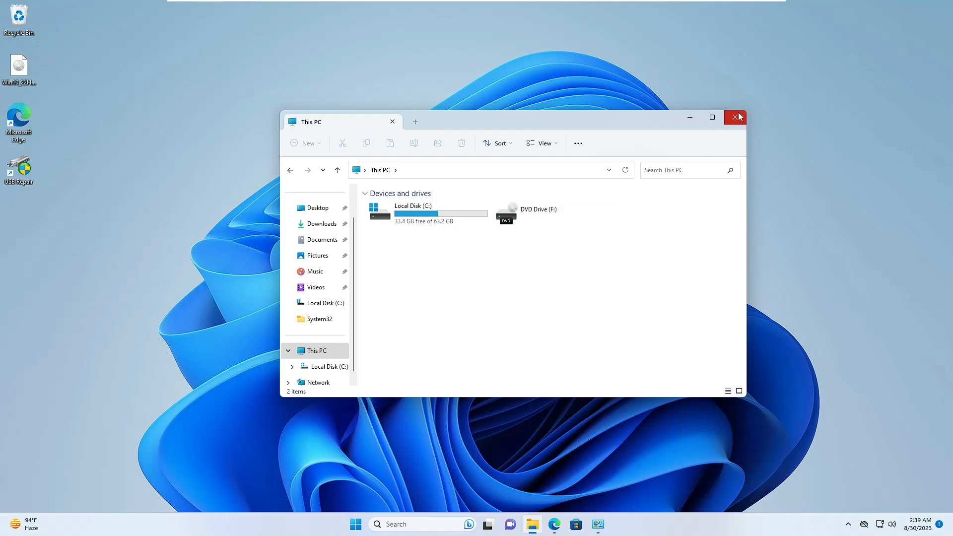
left_click(734, 117)
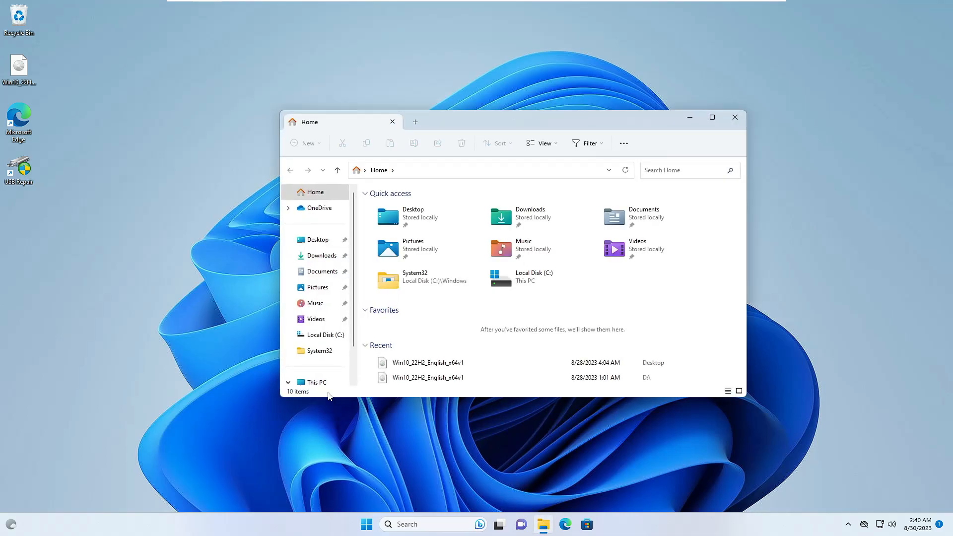
left_click(315, 382)
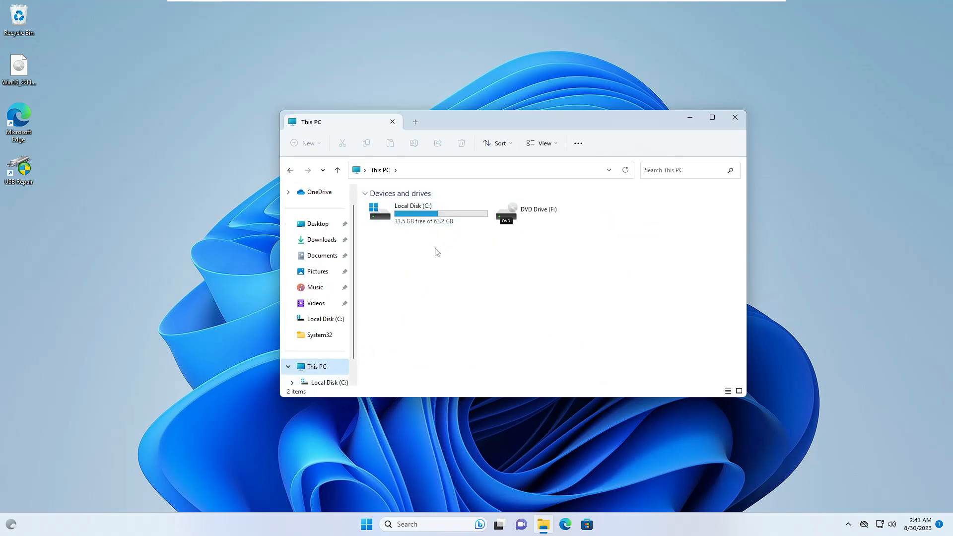
mouse_move(440, 244)
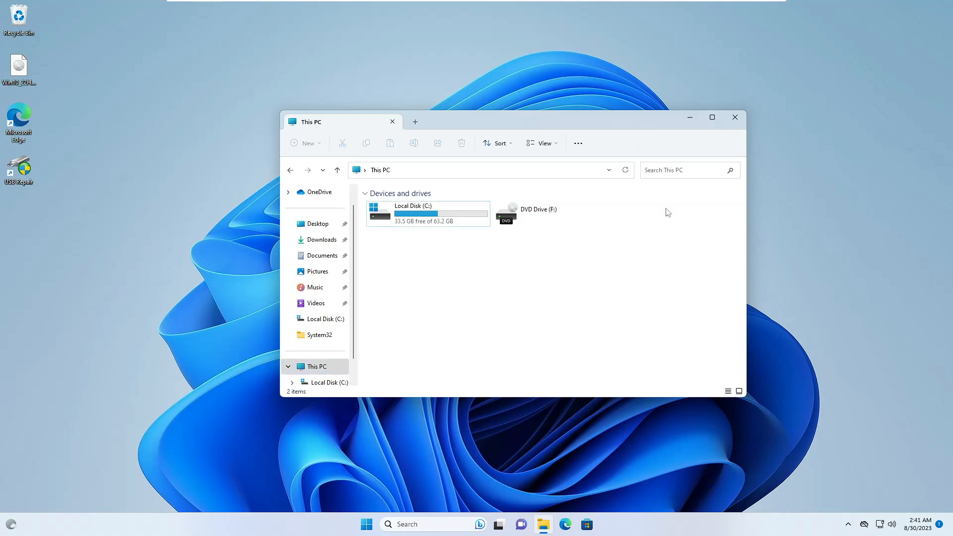
mouse_move(423, 219)
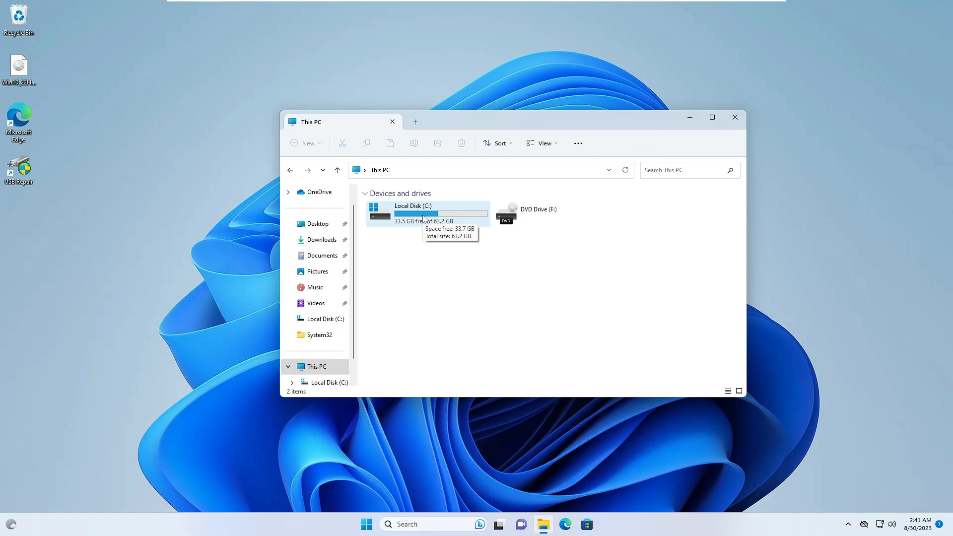
mouse_move(439, 266)
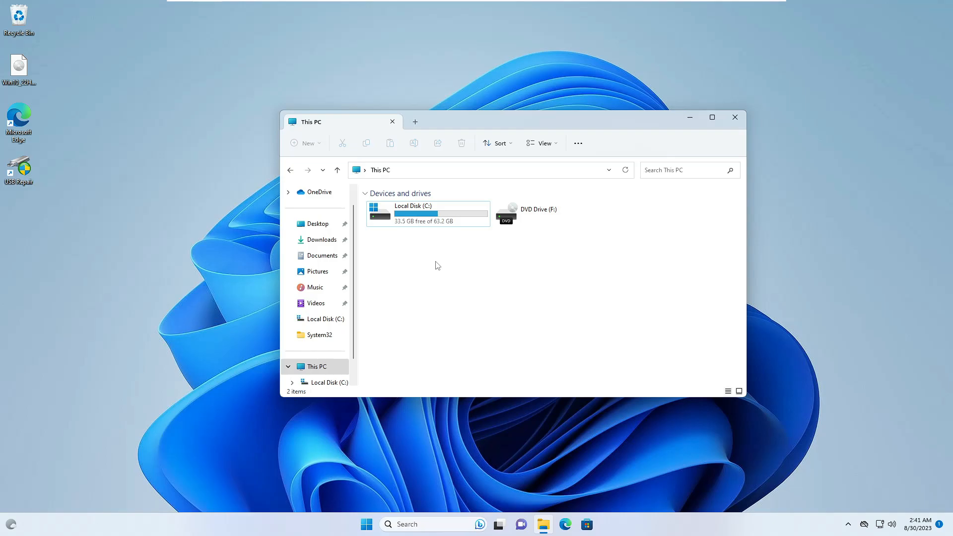
mouse_move(454, 253)
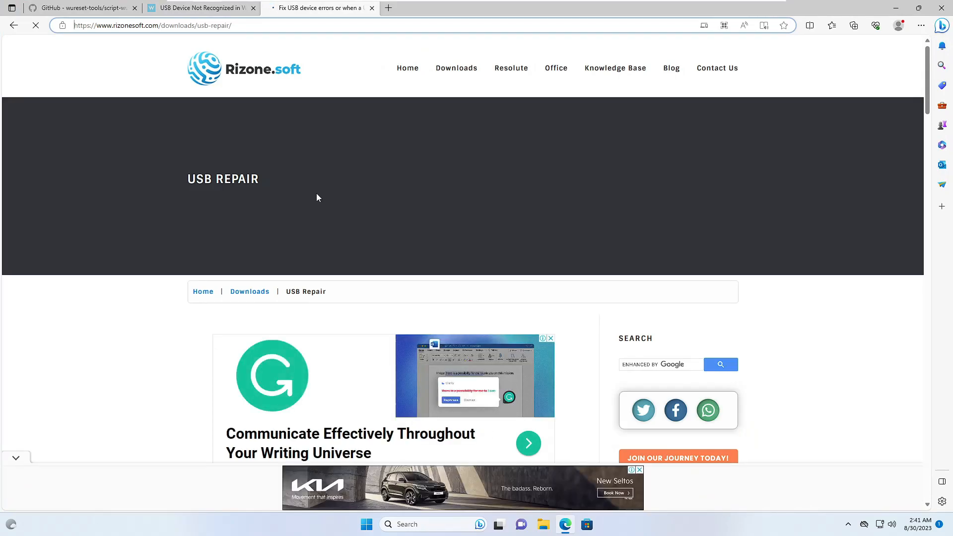
Scroll the USB Repair page to the Installable Version table with USBRepair_2082_Setup.exe
scroll("down", 3)
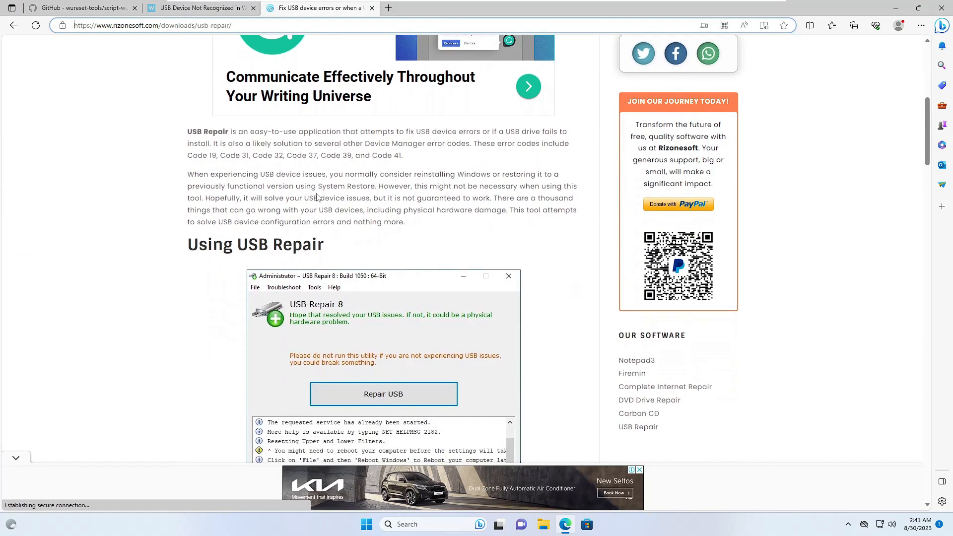
scroll("down", 3)
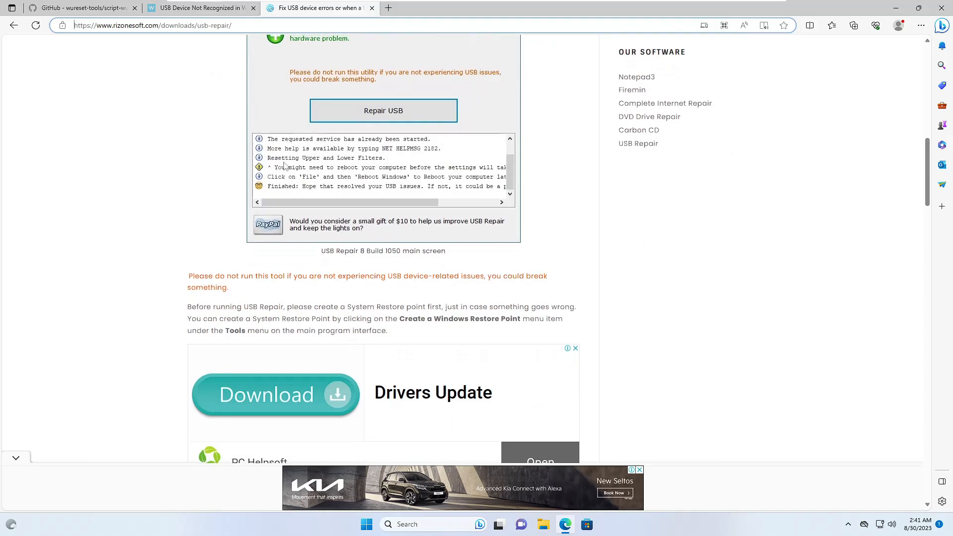
scroll("down", 3)
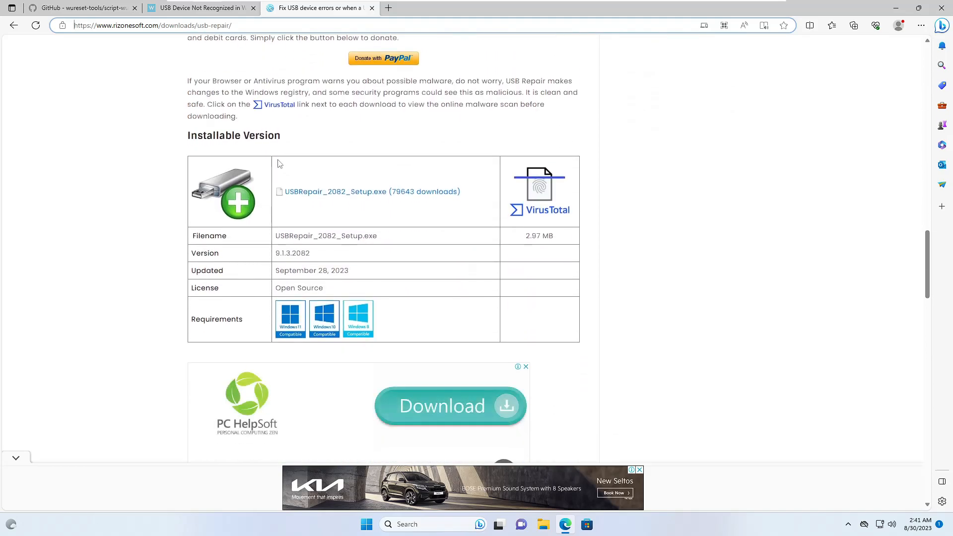
mouse_move(321, 197)
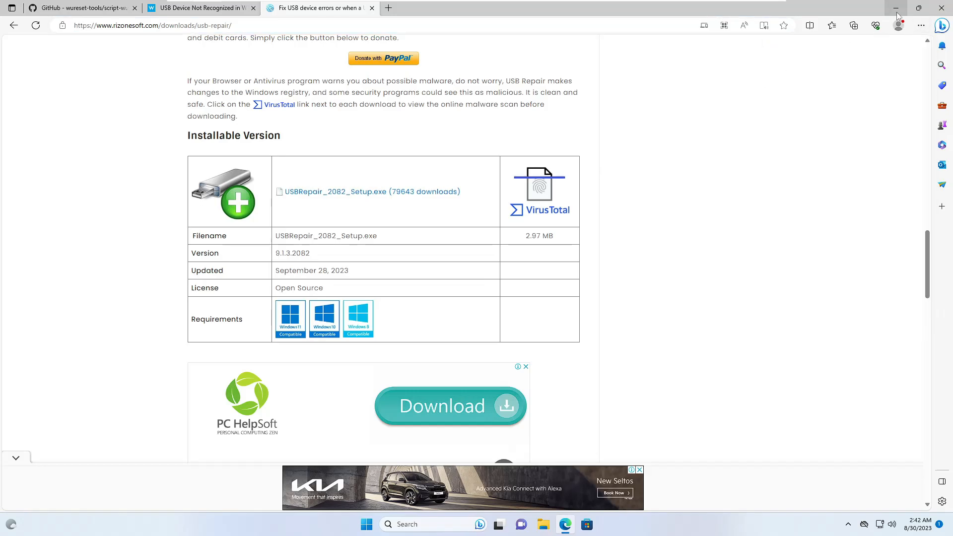
Minimize Edge, launch USB Repair 9 from the desktop shortcut, and run Repair USB
left_click(895, 9)
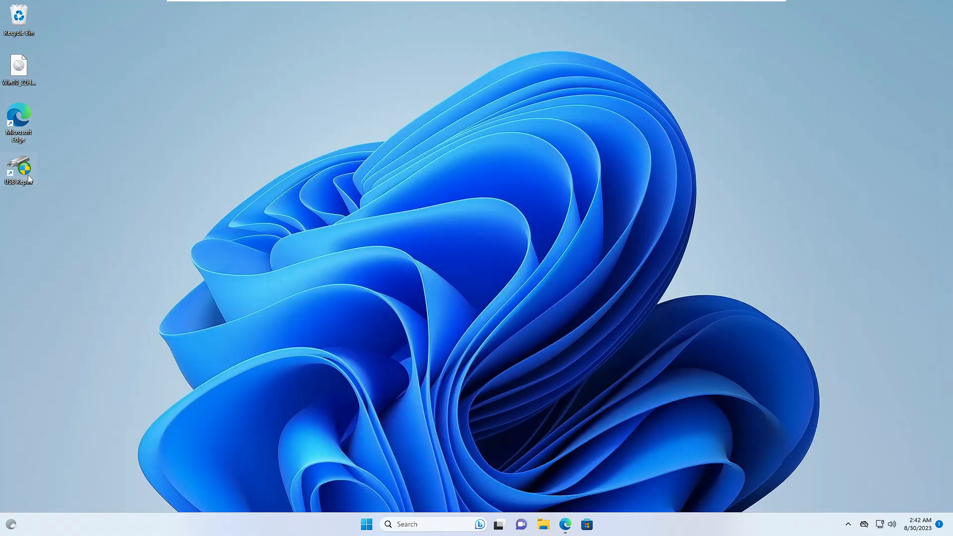
double_click(18, 168)
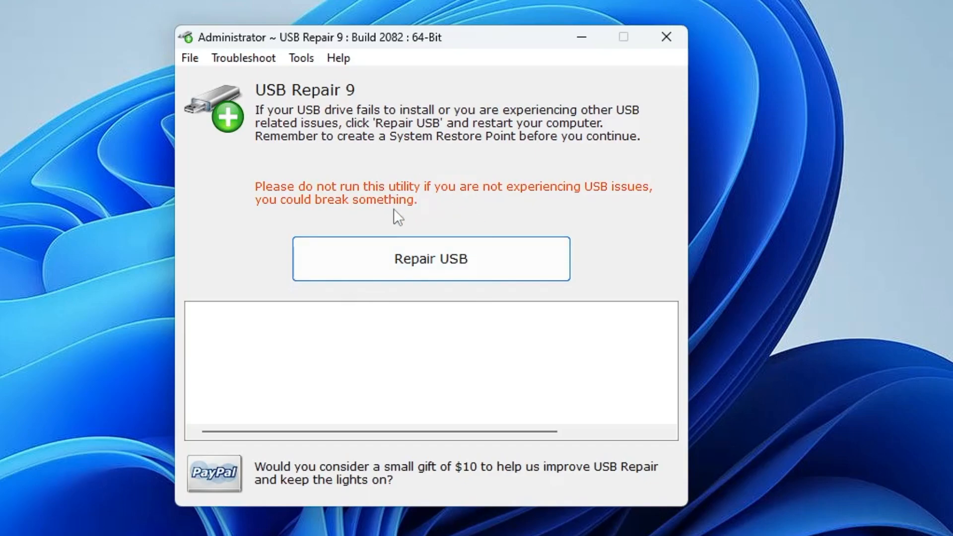
left_click(431, 259)
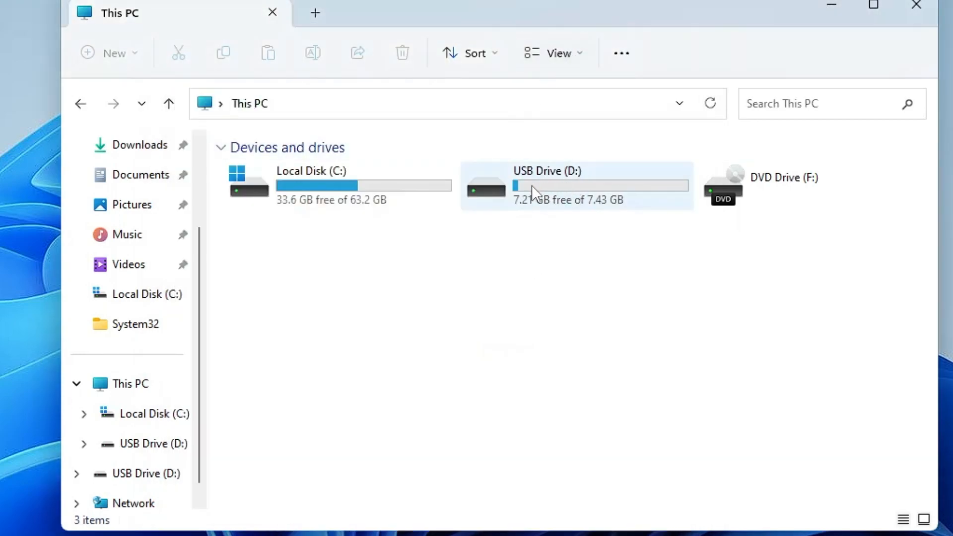
mouse_move(569, 194)
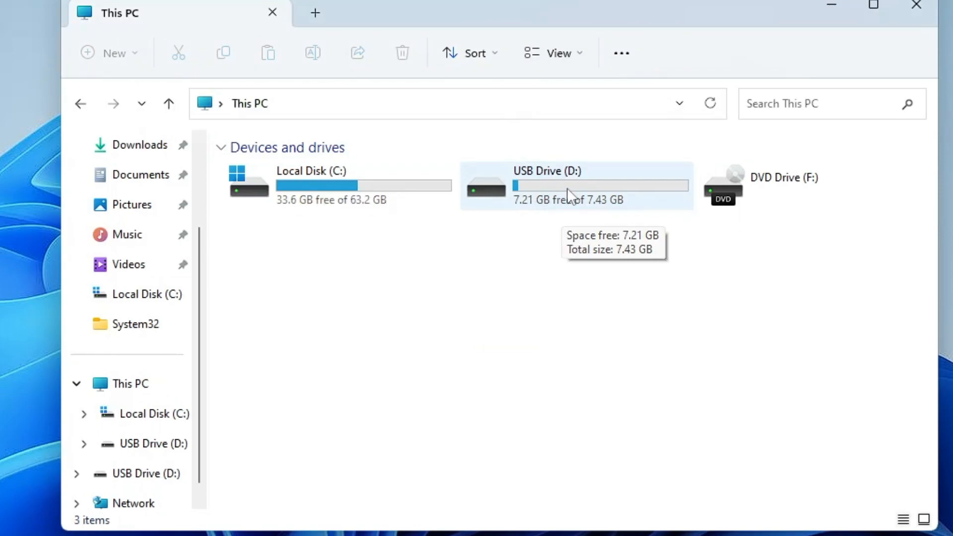
Select USB Drive (D:) in This PC and expand the hidden tray icons
left_click(590, 187)
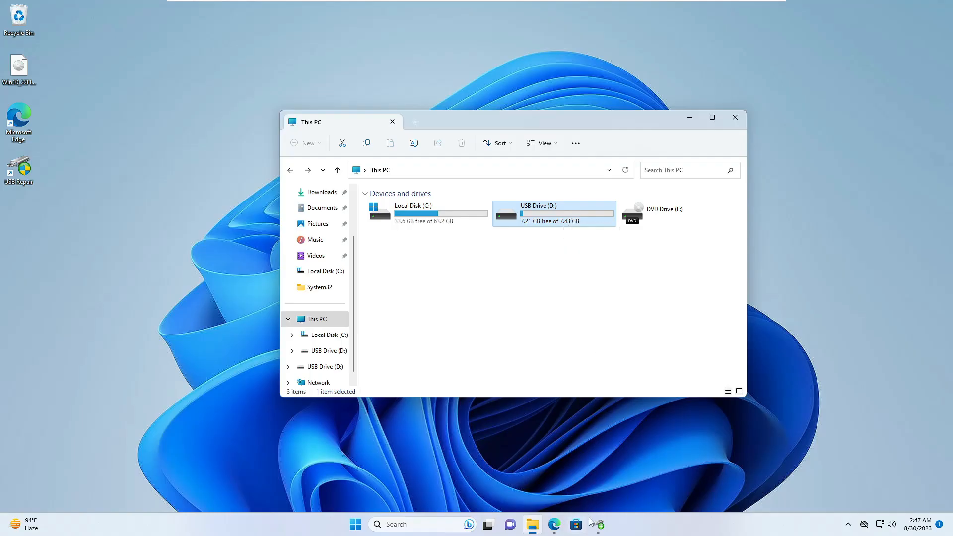
mouse_move(849, 524)
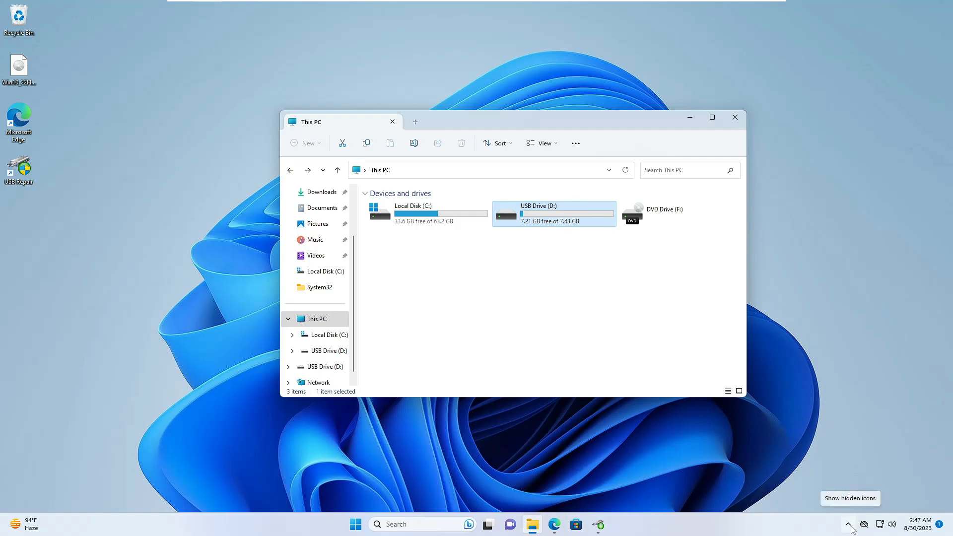
left_click(849, 525)
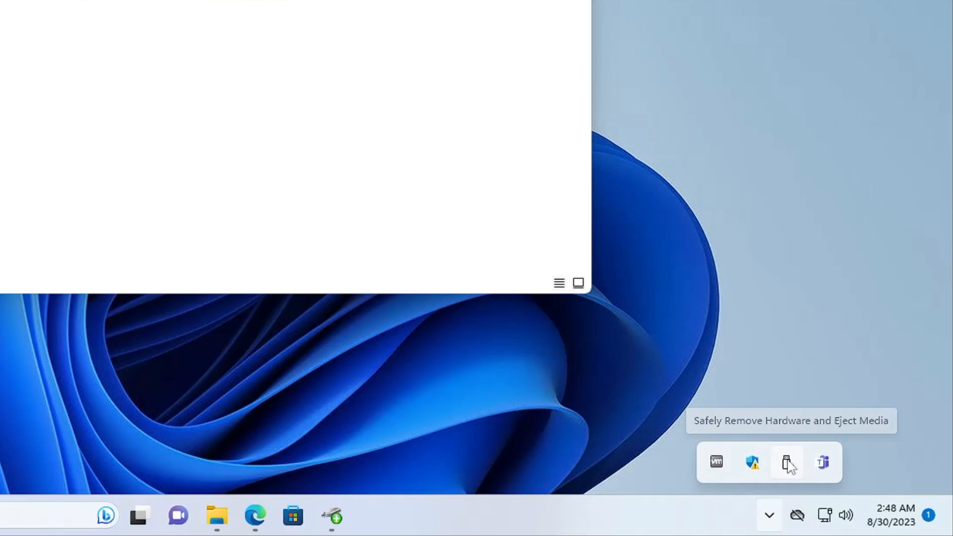
Open Safely Remove Hardware and Eject Media to list USB Flash Drive (D:)
left_click(787, 462)
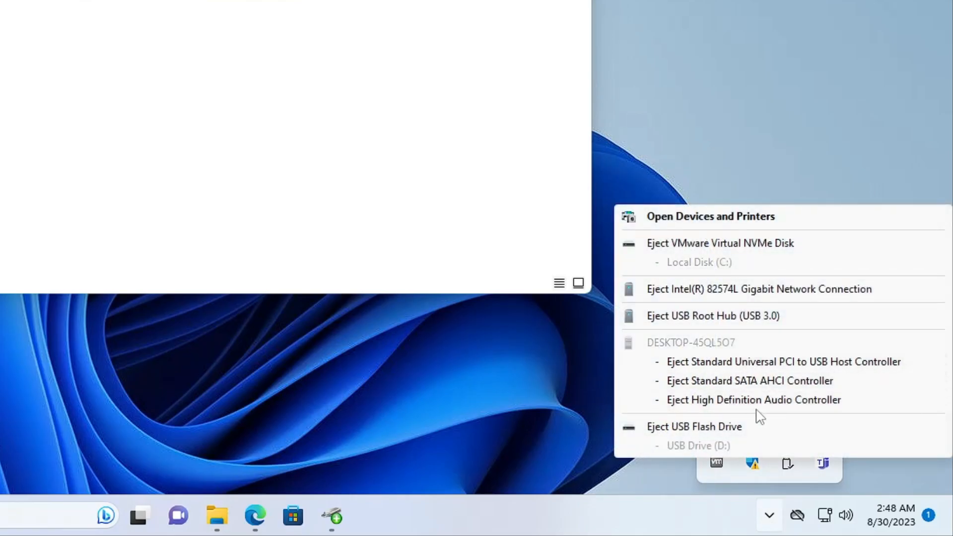
mouse_move(770, 369)
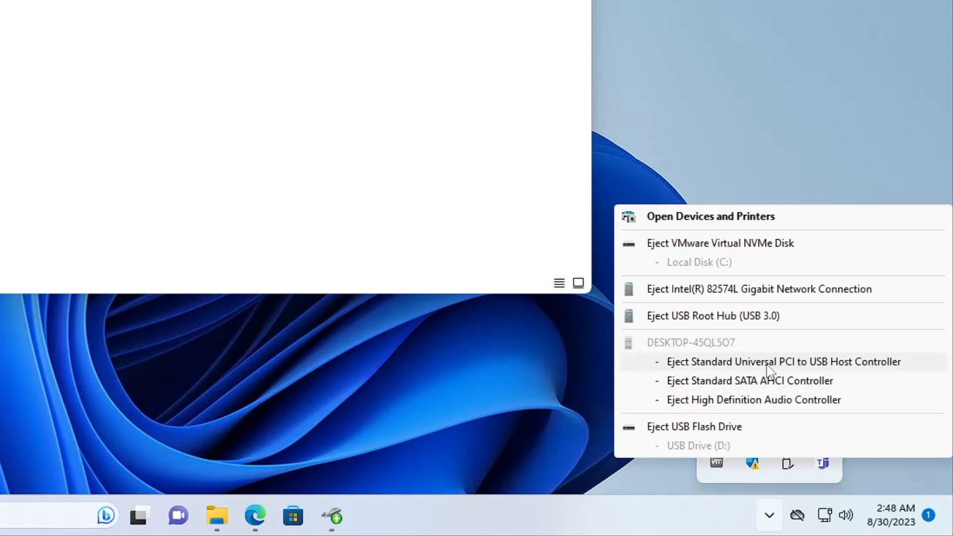
mouse_move(761, 369)
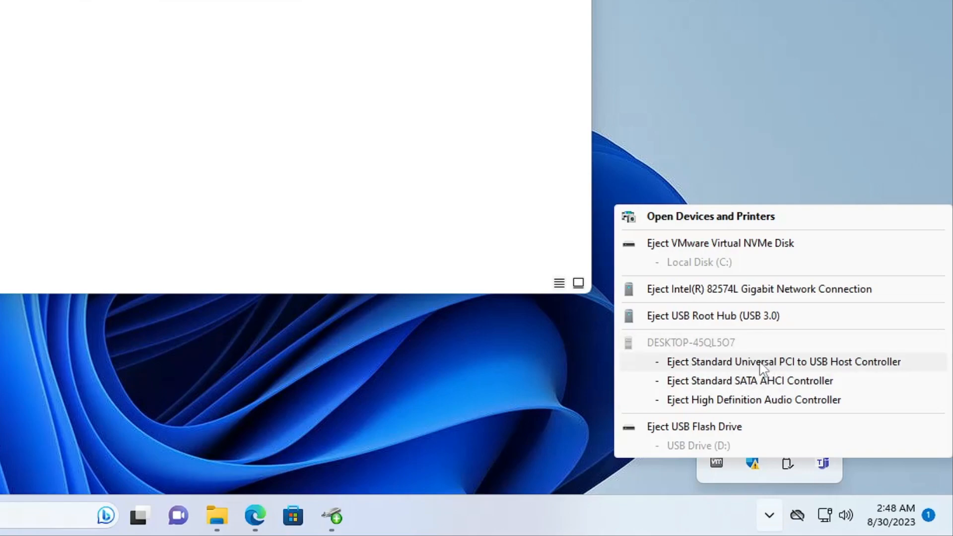
mouse_move(776, 384)
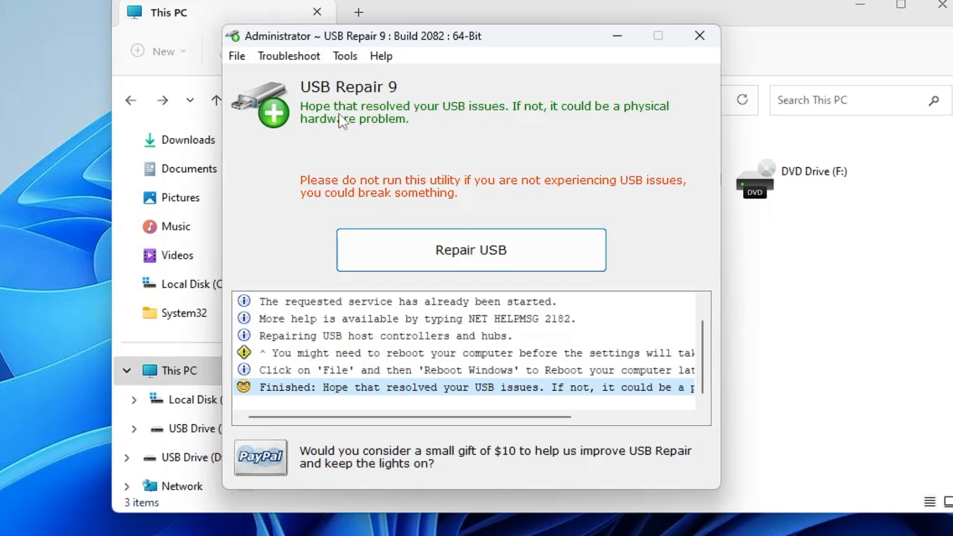
mouse_move(545, 121)
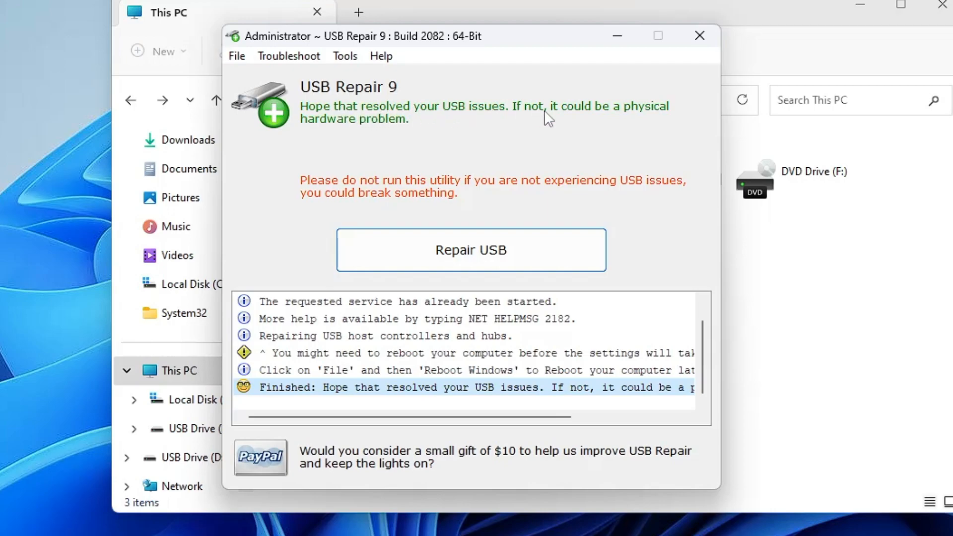
mouse_move(451, 144)
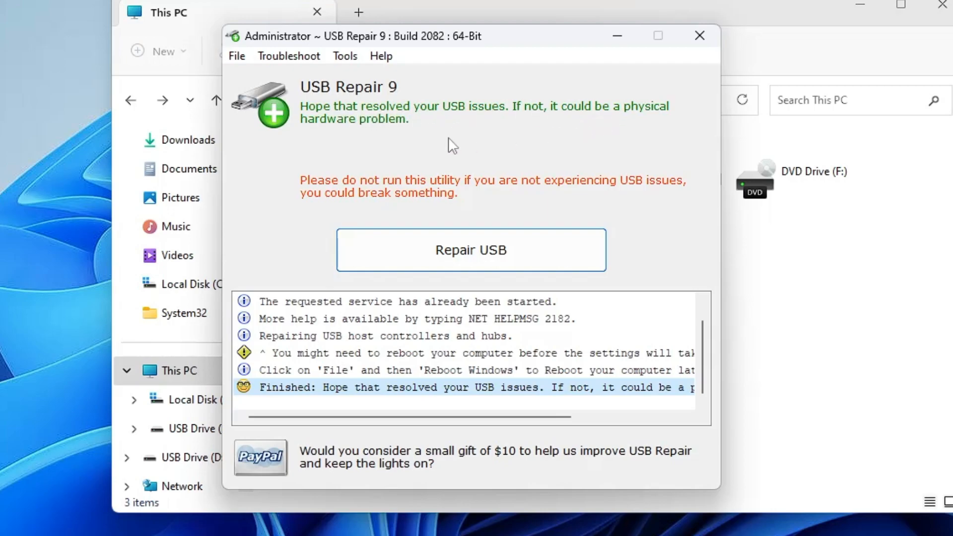
mouse_move(467, 139)
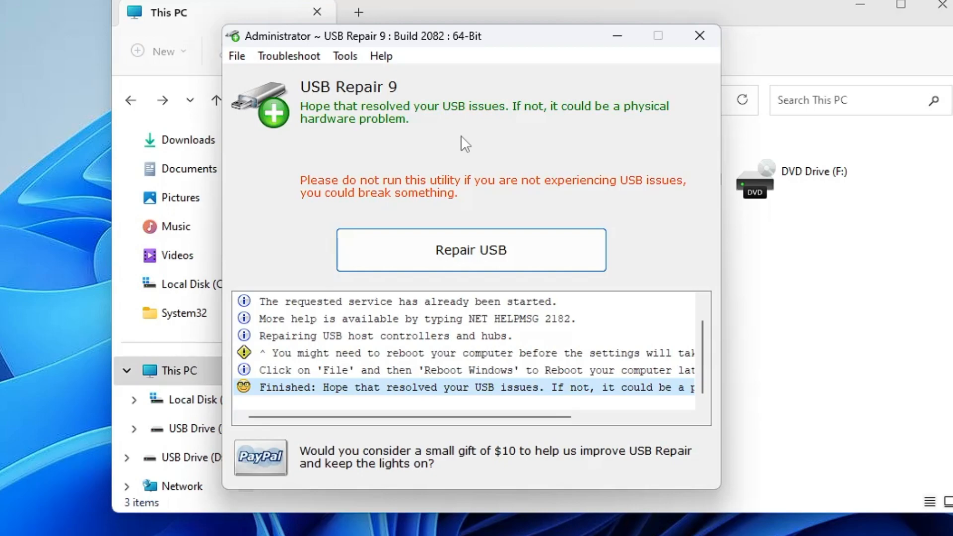
mouse_move(452, 156)
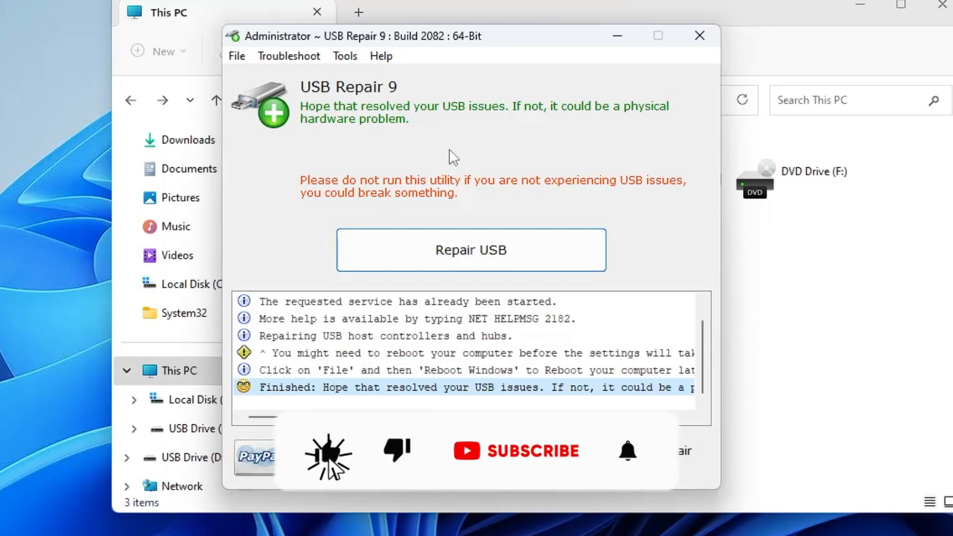
Bring USB Repair 9 forward to view the log ending 'Finished: Hope that resolved your USB issues.'
left_click(516, 451)
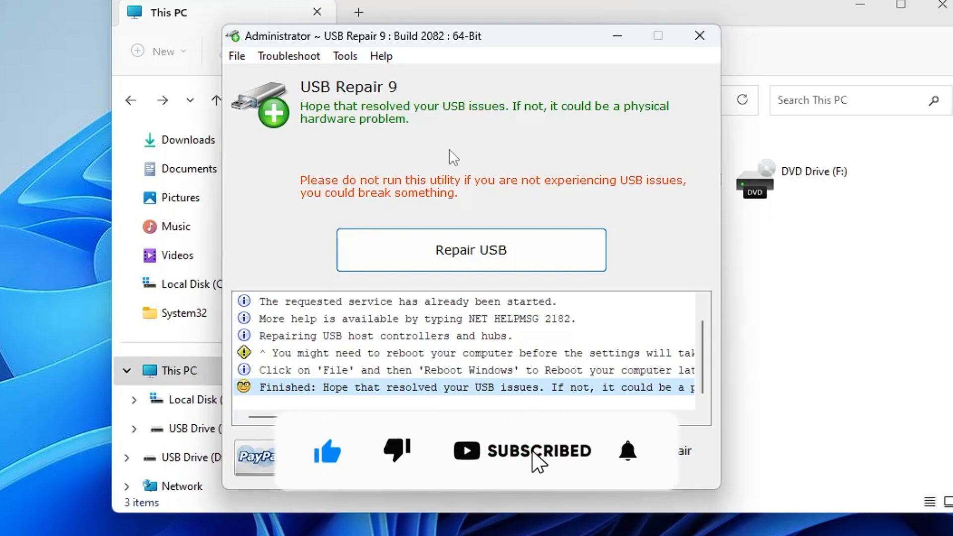